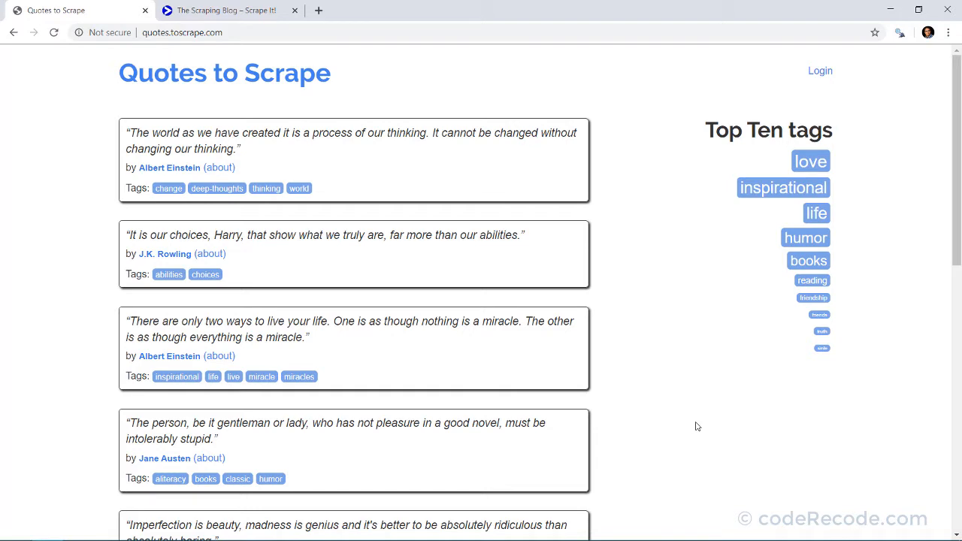
{"action": "mouse_move", "coordinate": [695, 492]}
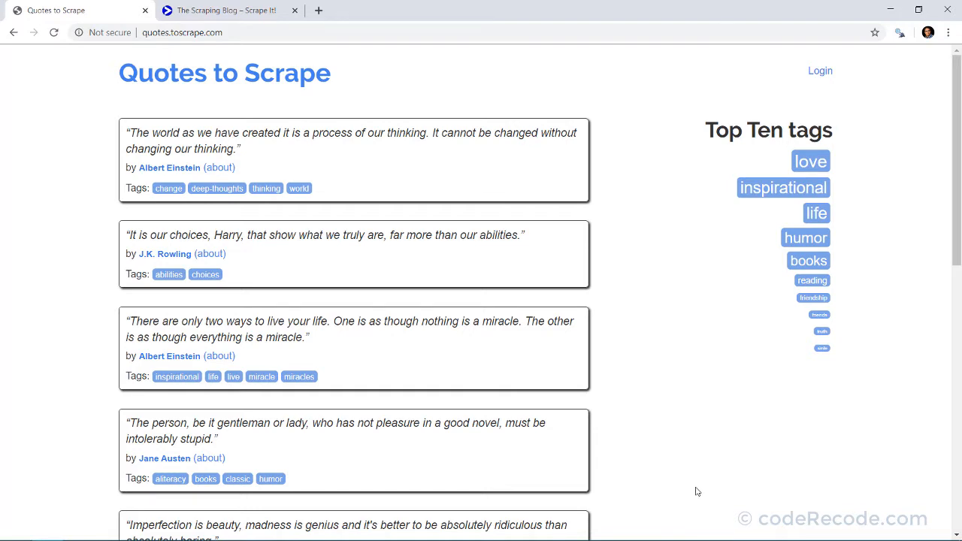
{"action": "mouse_move", "coordinate": [109, 155]}
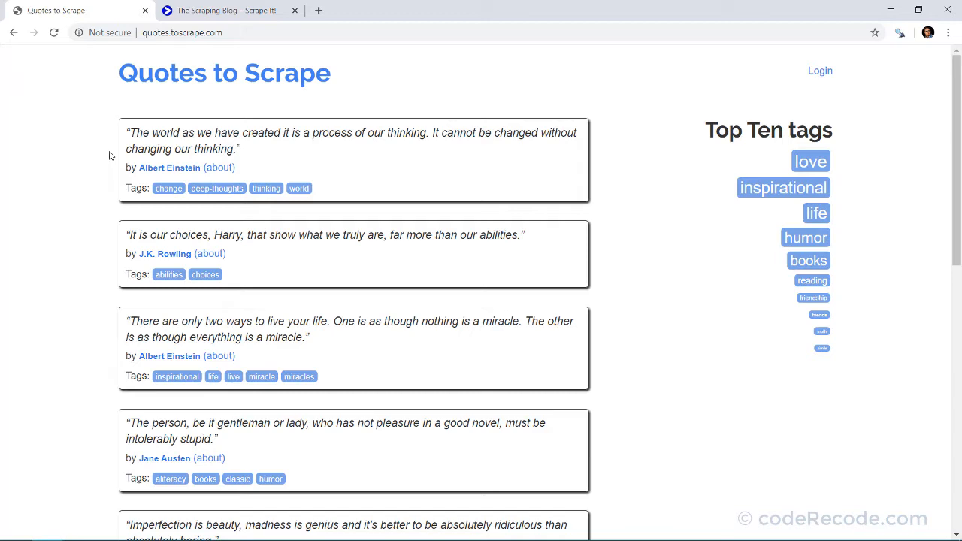
{"action": "mouse_move", "coordinate": [73, 155]}
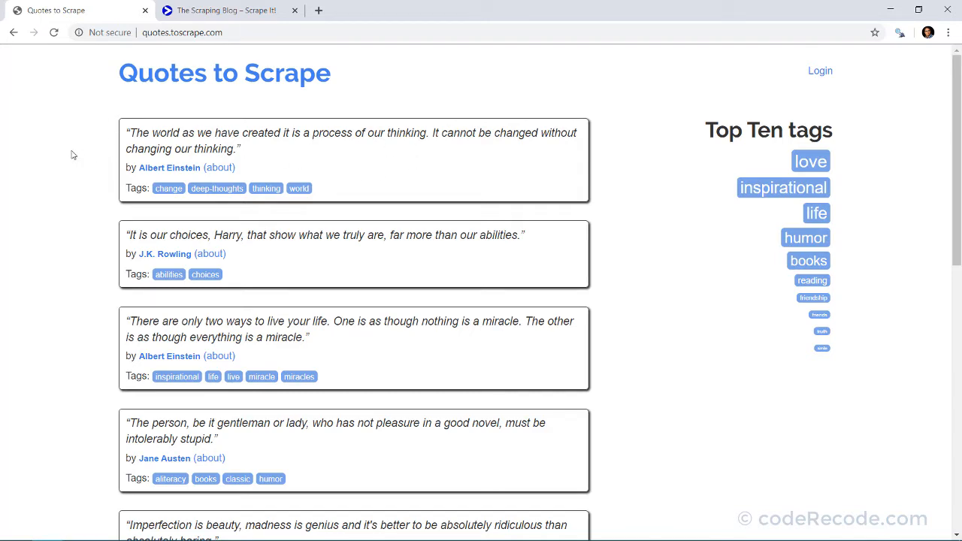
{"action": "mouse_move", "coordinate": [239, 226]}
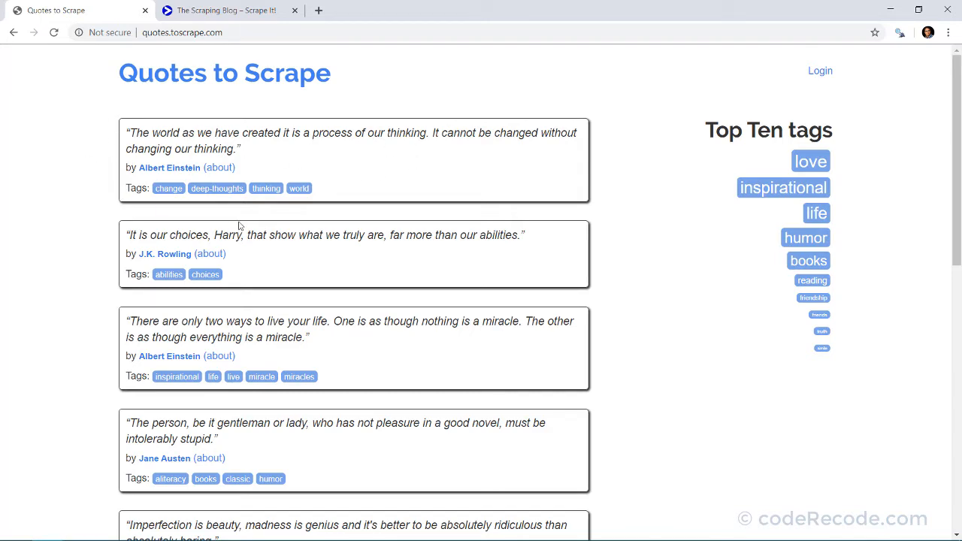
- Bring up the Scrapy shell on quotes.toscrape.com and start response.css('.author::text').get()
{"action": "scroll", "scroll_direction": "down", "scroll_amount": 3}
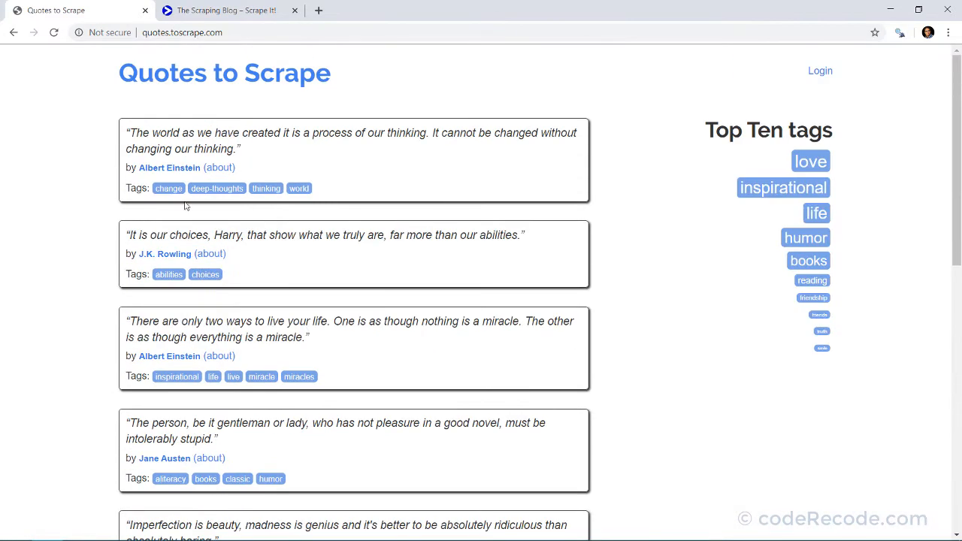
{"action": "scroll", "scroll_direction": "down", "scroll_amount": 3}
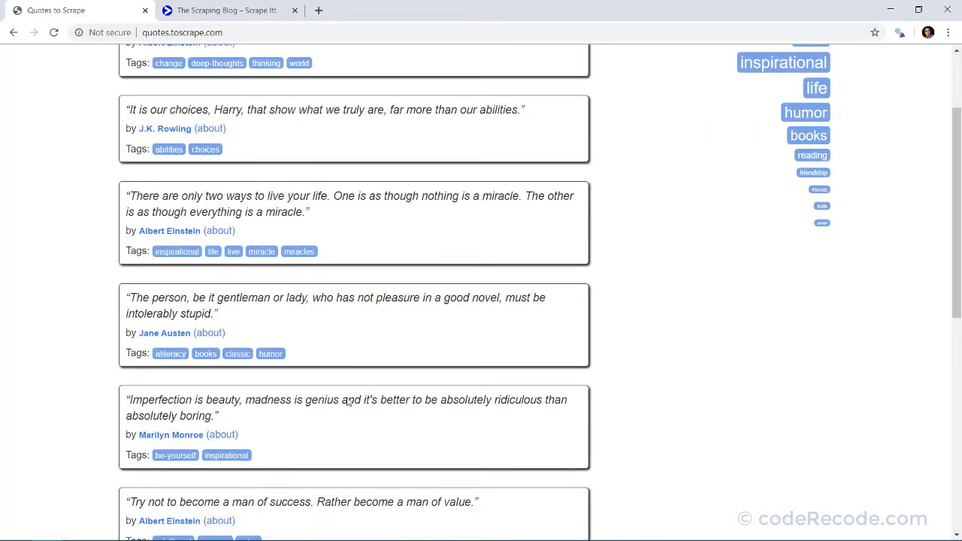
{"action": "scroll", "scroll_direction": "down", "scroll_amount": 3}
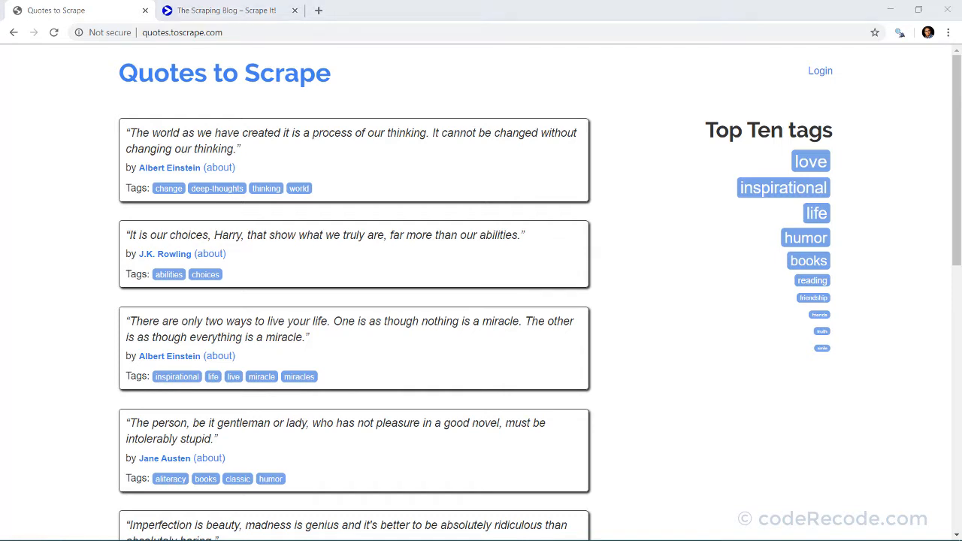
{"action": "left_click", "coordinate": [182, 32]}
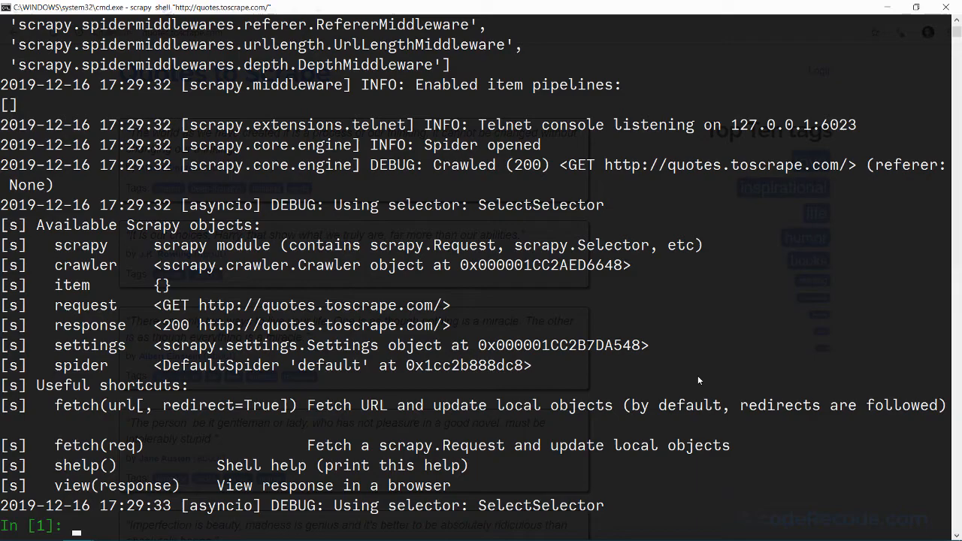
{"action": "left_click", "coordinate": [109, 528]}
{"action": "type", "text": "response.css('.author::text').get("}
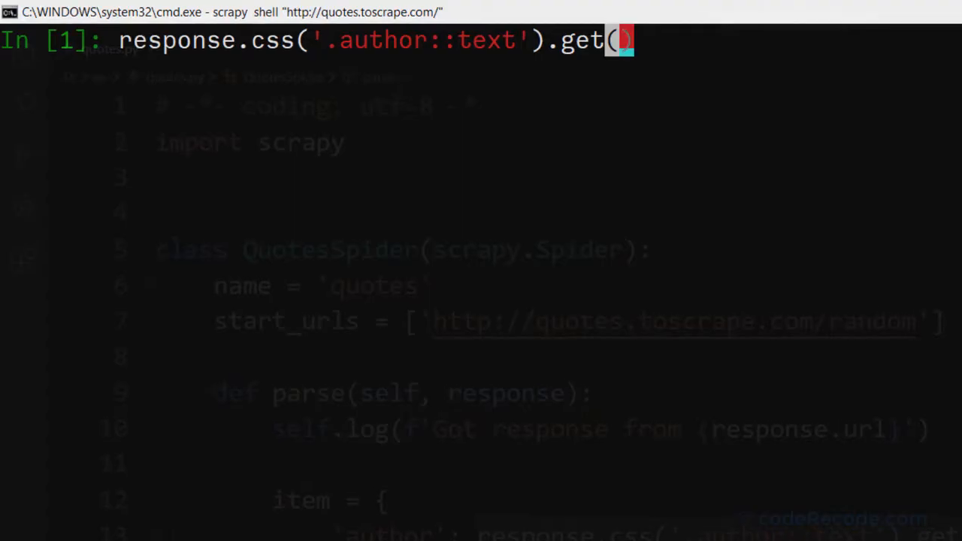
- Run getall() queries for authors and quote texts, highlighting the first author name in the output
{"action": "type", "text": "all"}
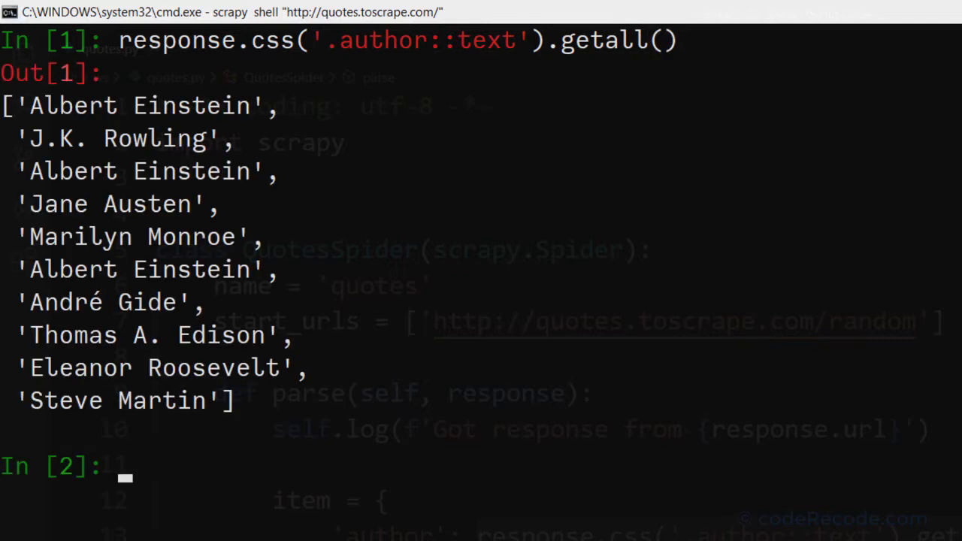
{"action": "type", "text": "response.css('.text::text').get(),"}
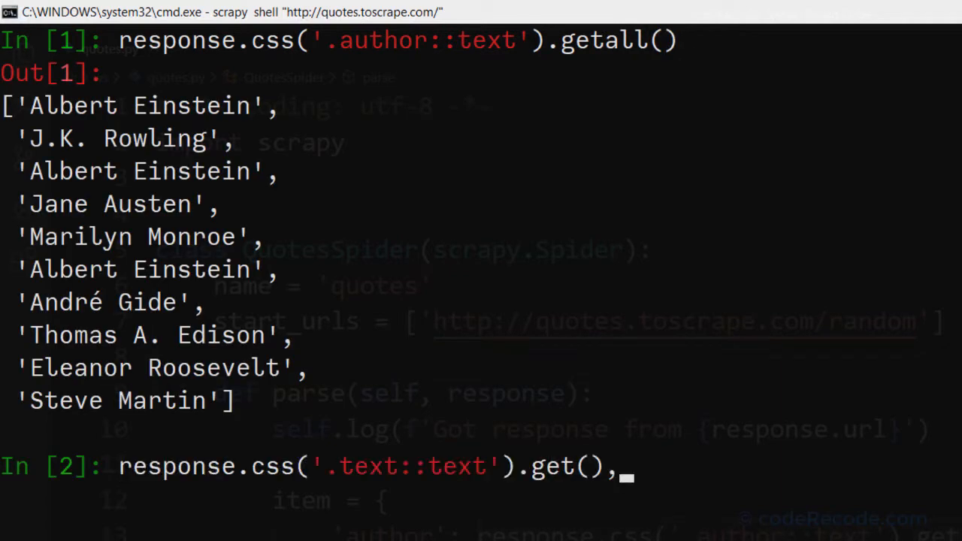
{"action": "type", "text": "all"}
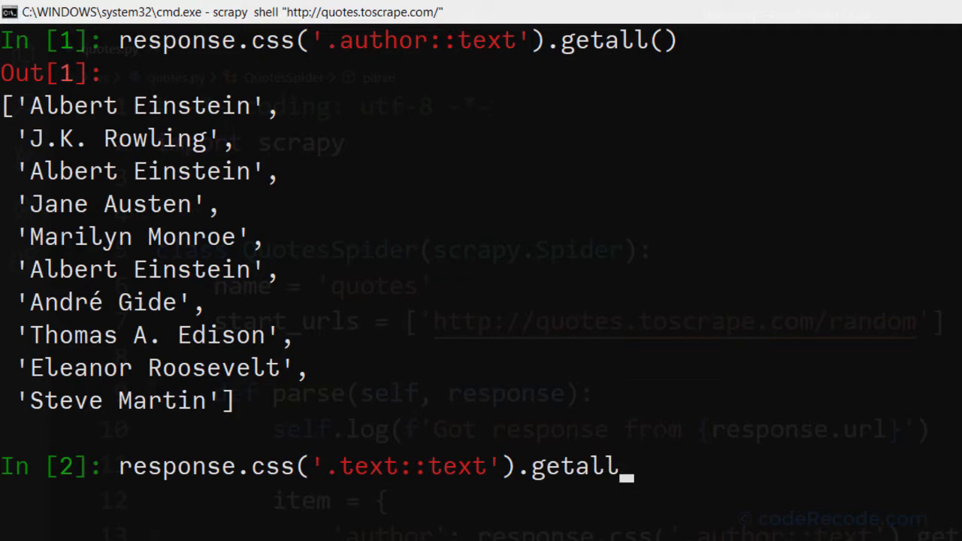
{"action": "key", "text": "enter"}
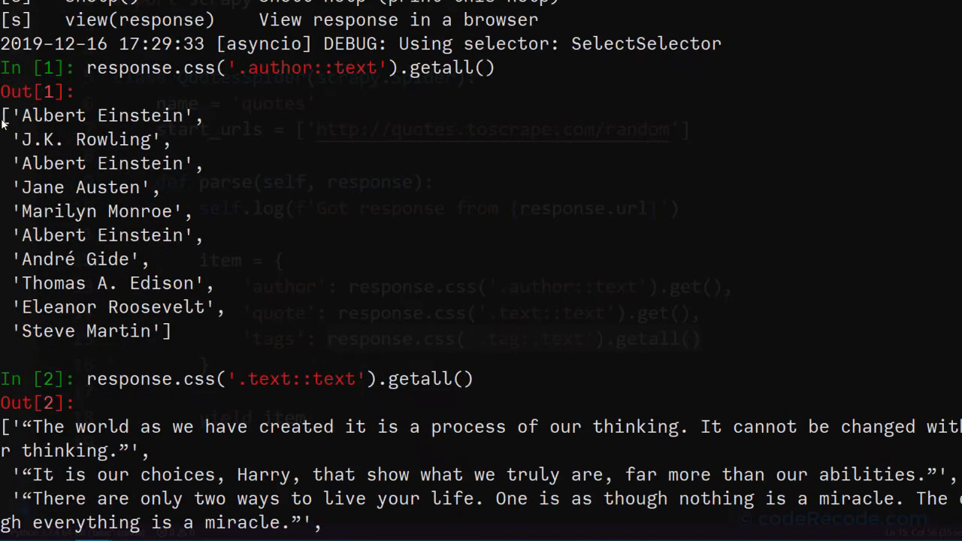
{"action": "double_click", "coordinate": [105, 115]}
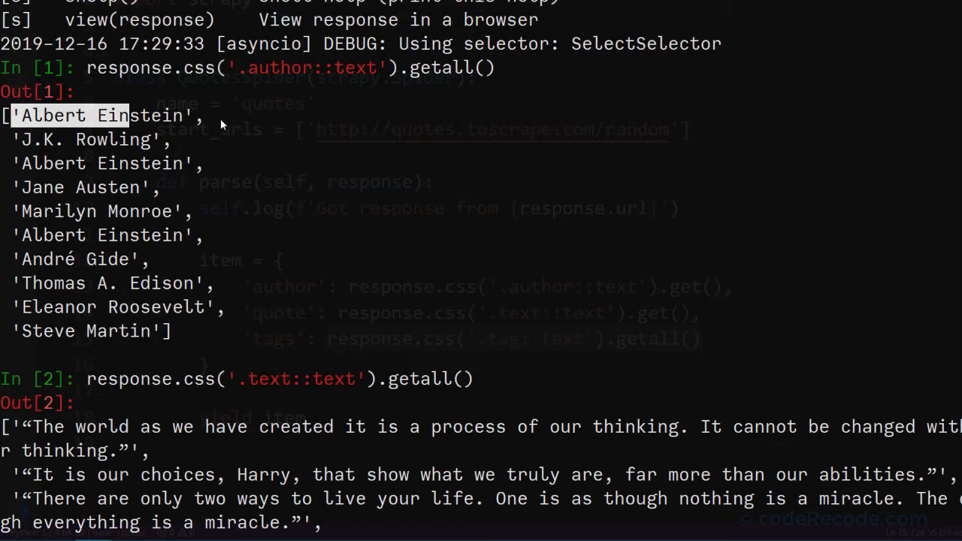
{"action": "left_click", "coordinate": [68, 115]}
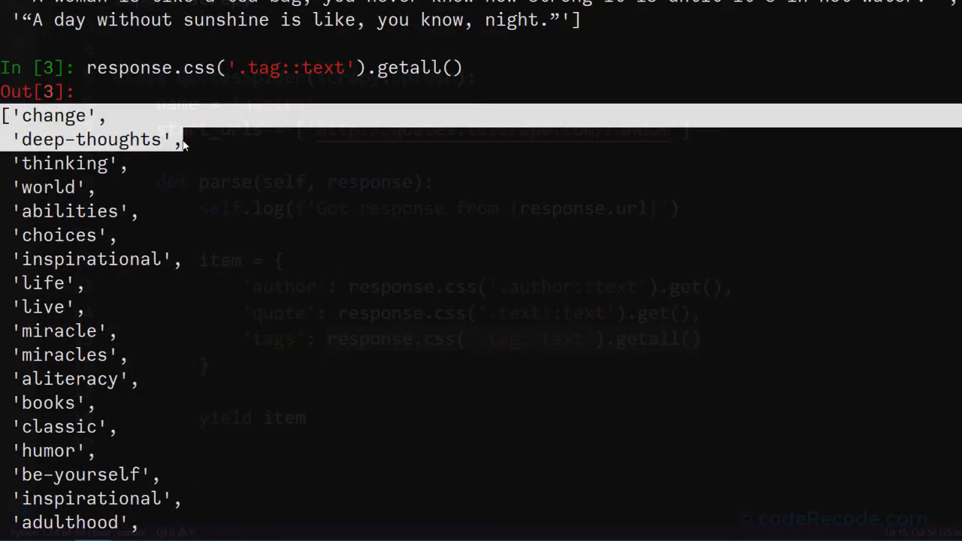
{"action": "scroll", "scroll_direction": "down", "scroll_amount": 3}
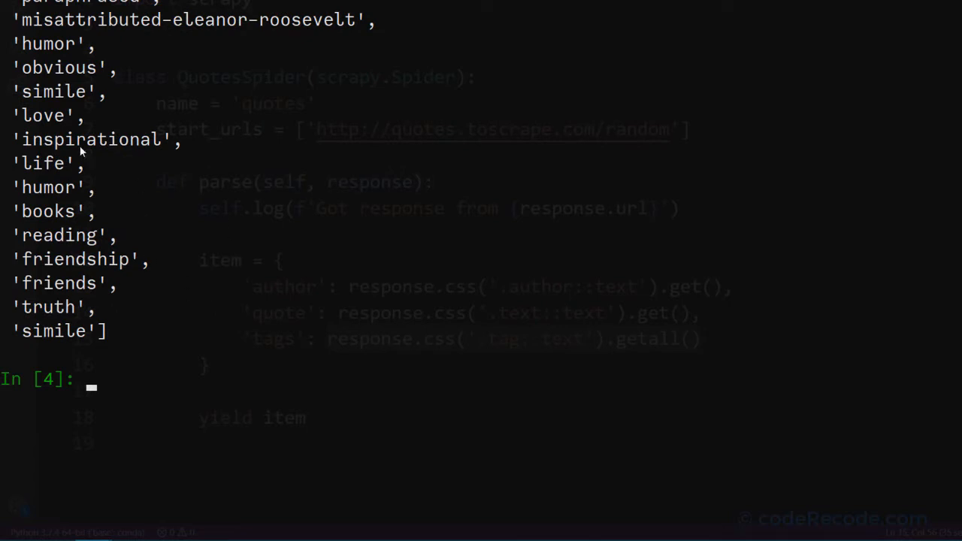
{"action": "mouse_move", "coordinate": [515, 349]}
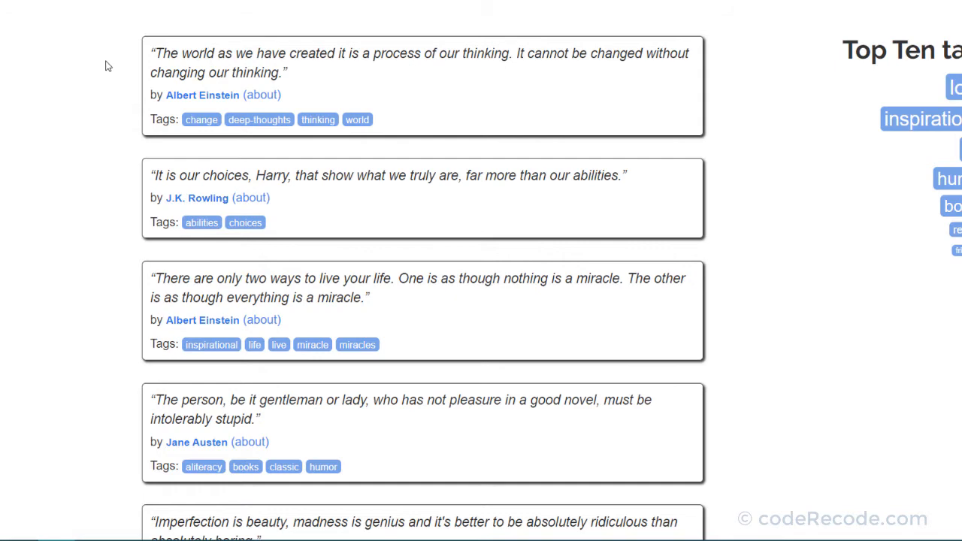
{"action": "mouse_move", "coordinate": [198, 221]}
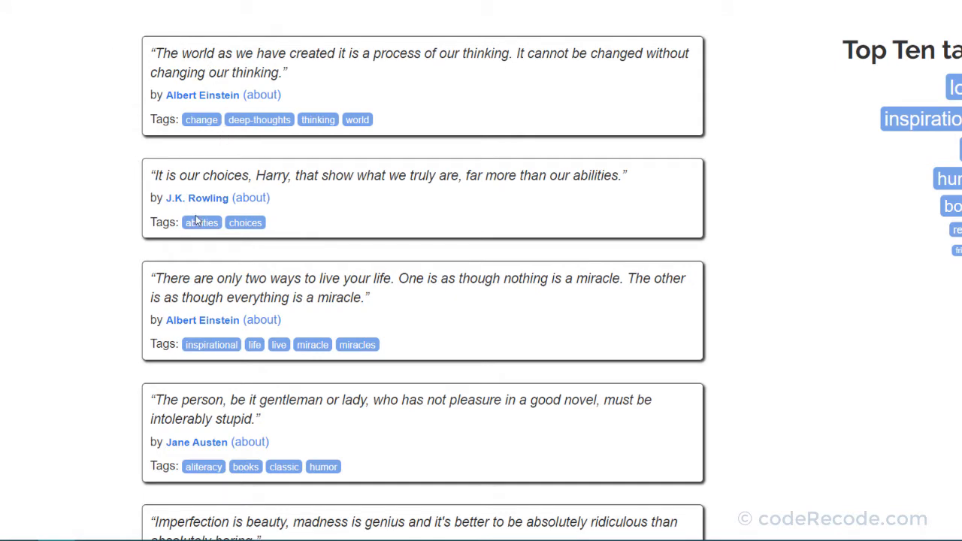
- Scroll the Quotes to Scrape page to the first quote box
{"action": "scroll", "scroll_direction": "down", "scroll_amount": 3}
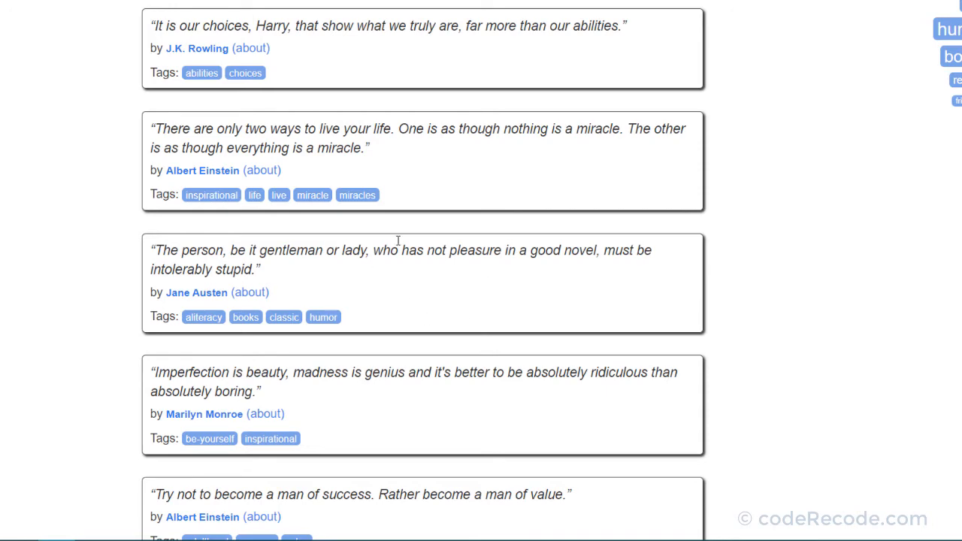
{"action": "mouse_move", "coordinate": [376, 308]}
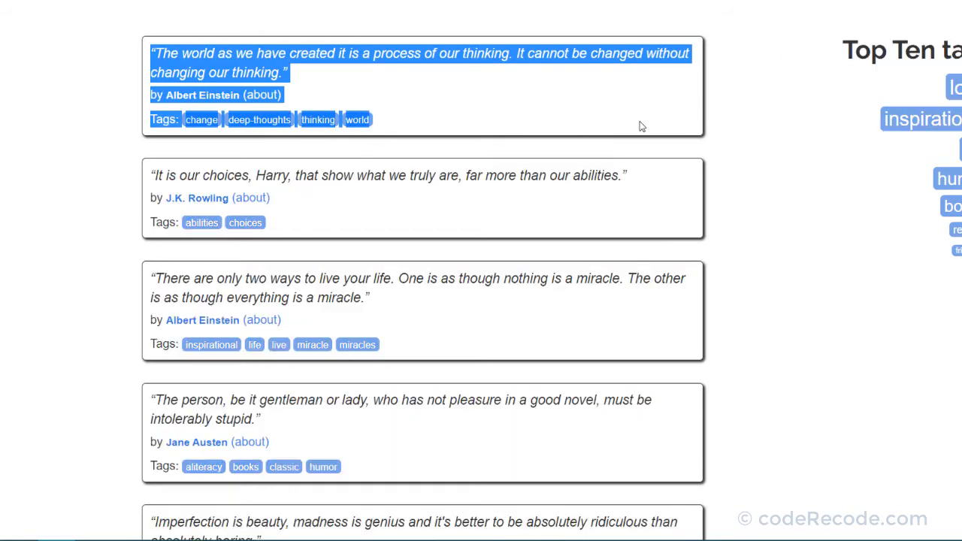
{"action": "mouse_move", "coordinate": [466, 171]}
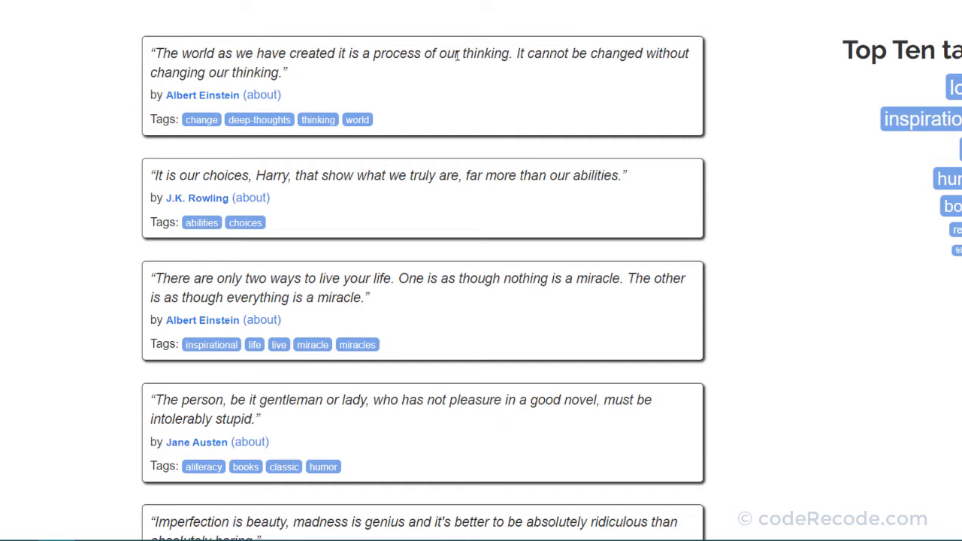
{"action": "mouse_move", "coordinate": [323, 54]}
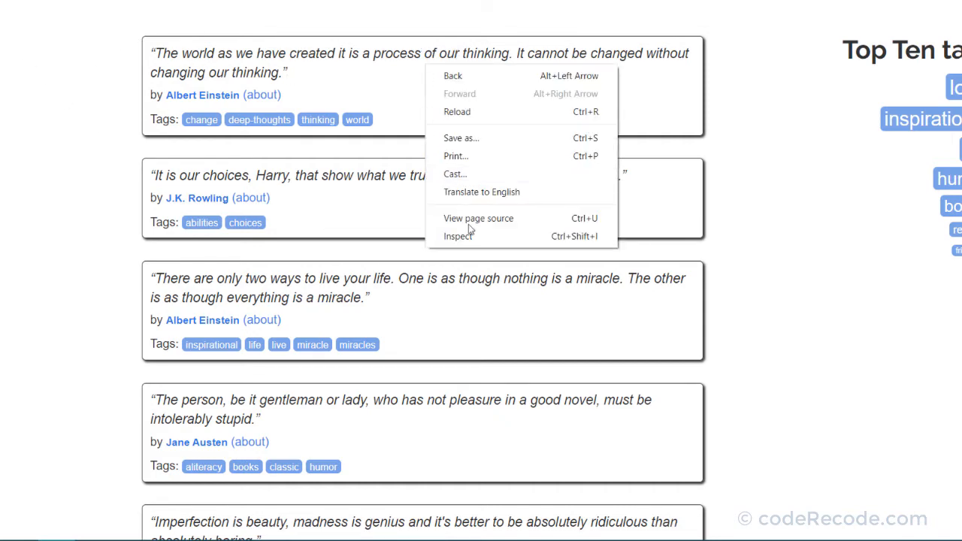
- Inspect a quote to reveal its div.quote markup in the DevTools Elements panel
{"action": "left_click", "coordinate": [458, 237]}
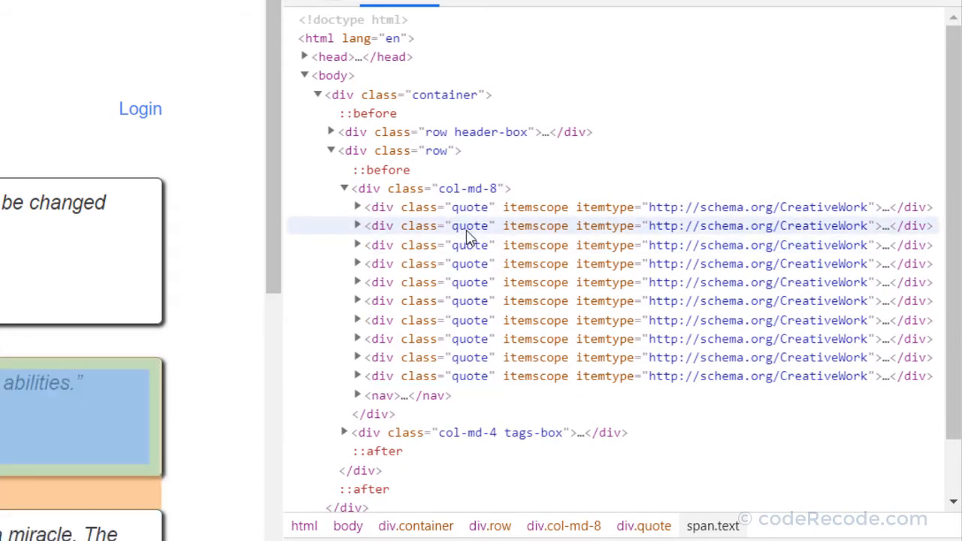
{"action": "left_click", "coordinate": [357, 225]}
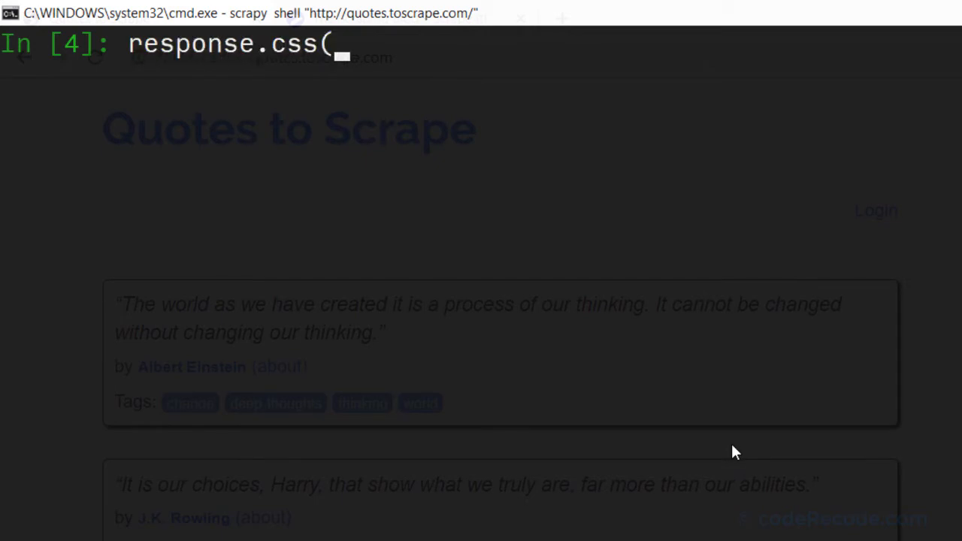
- Run response.css('.quote') to select all quote elements
{"action": "type", "text": "'.quote'"}
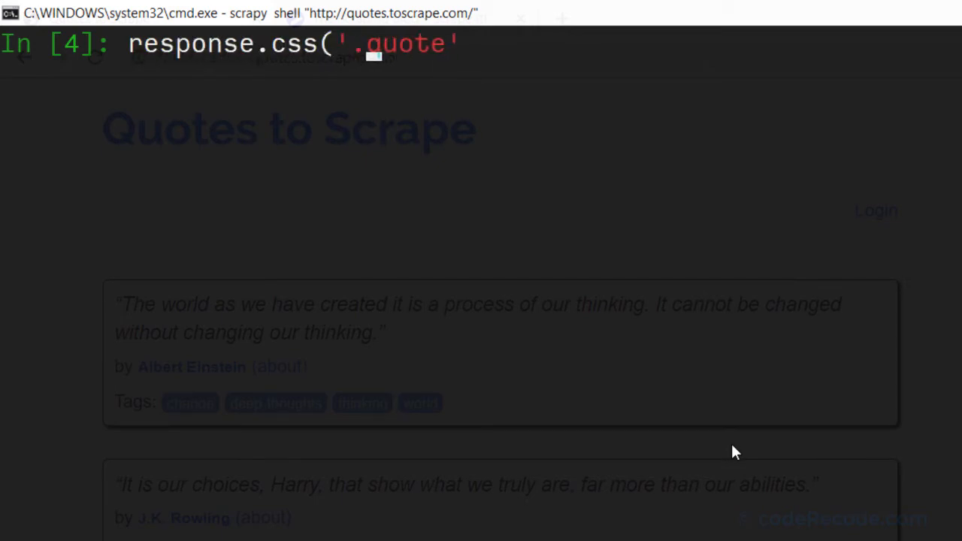
{"action": "type", "text": ")"}
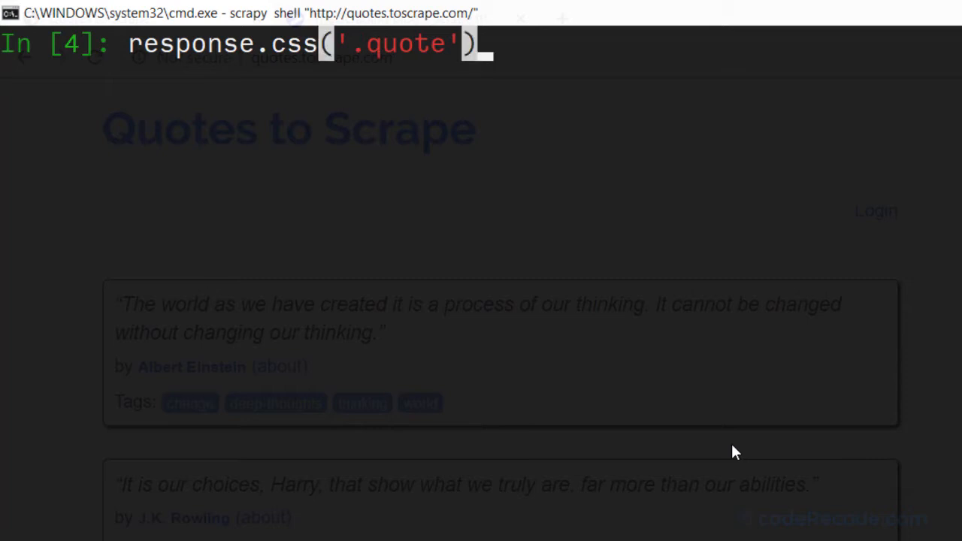
{"action": "key", "text": "enter"}
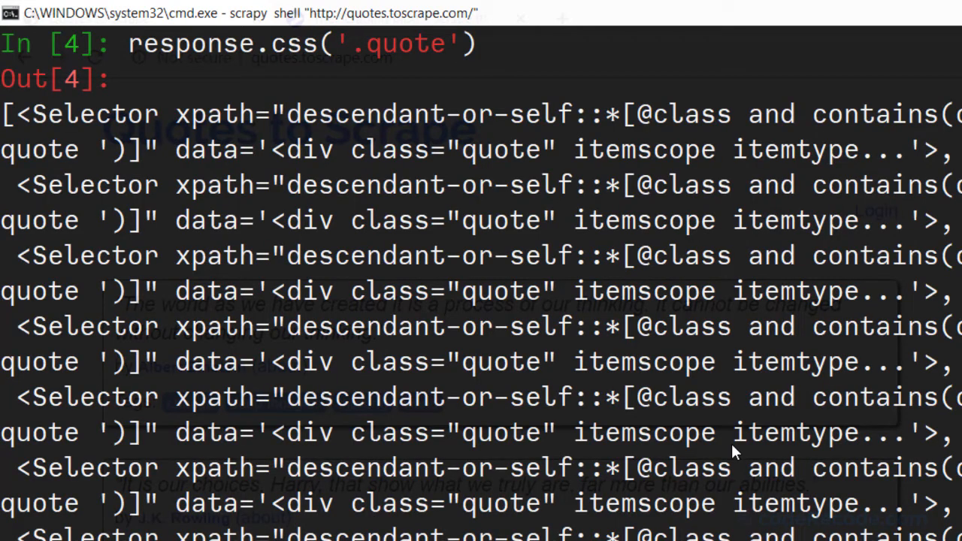
{"action": "mouse_move", "coordinate": [188, 192]}
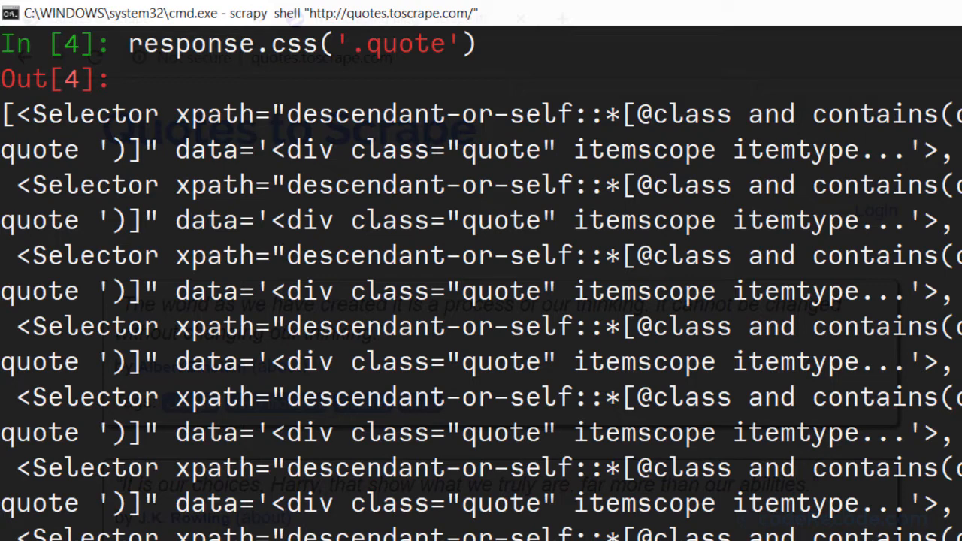
{"action": "mouse_move", "coordinate": [105, 127]}
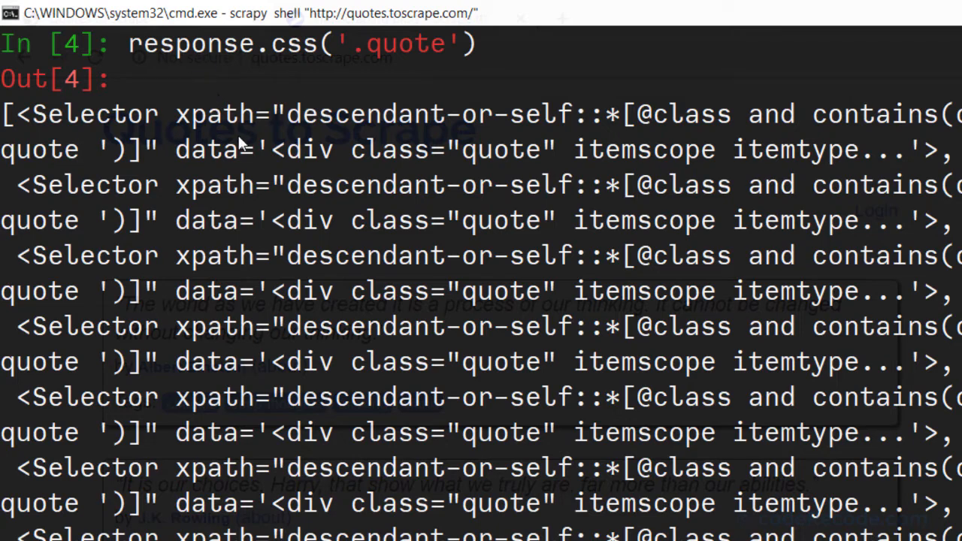
{"action": "mouse_move", "coordinate": [461, 369]}
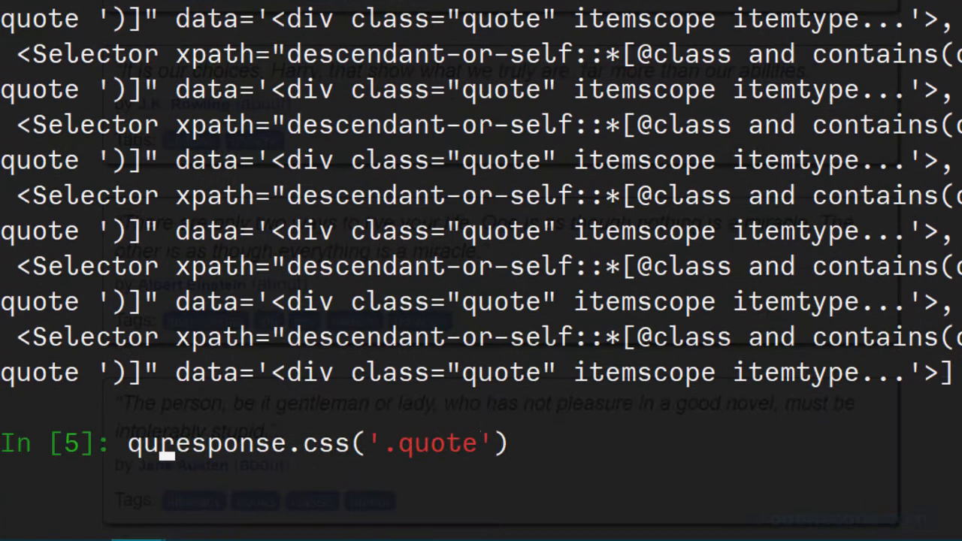
- Store the selection as quotes and confirm type(quotes) is SelectorList
{"action": "key", "text": "enter"}
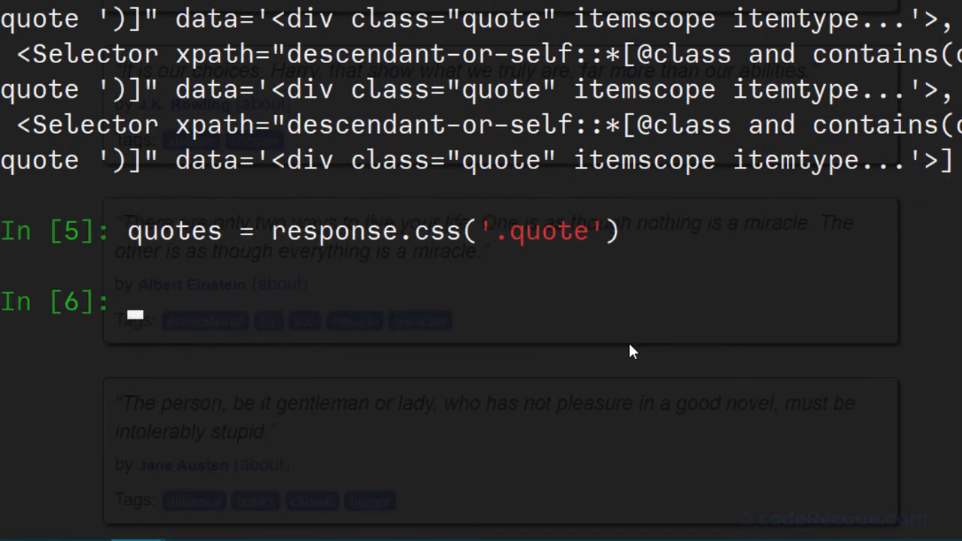
{"action": "type", "text": "quote"}
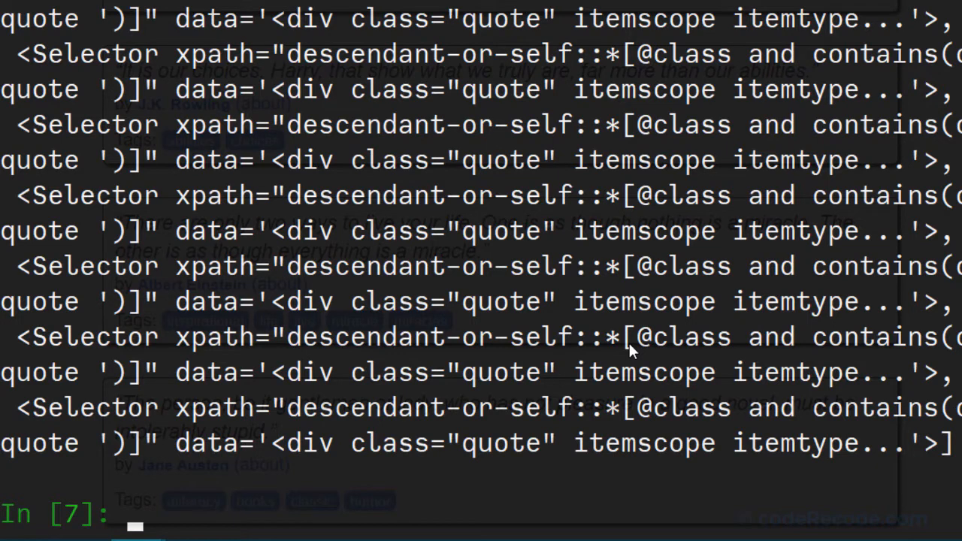
{"action": "type", "text": "typequotes"}
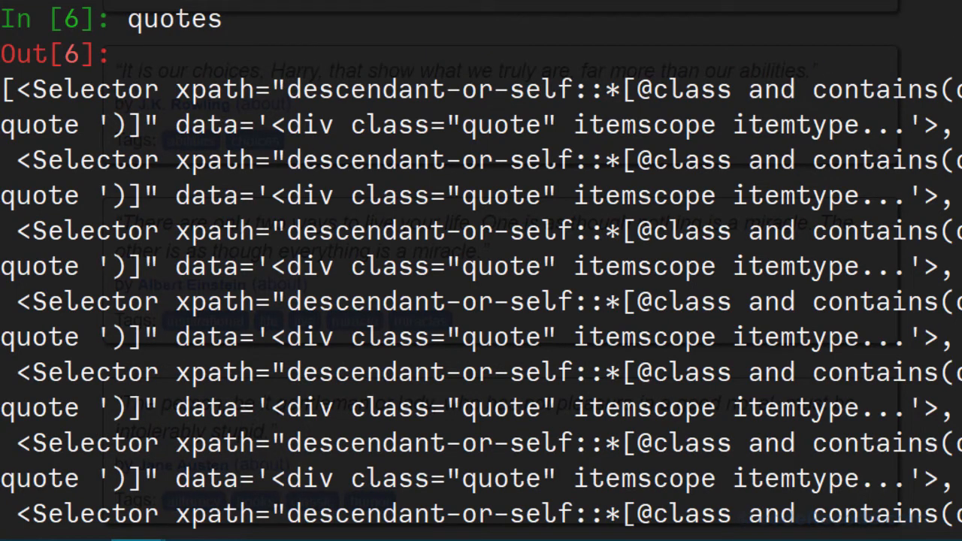
{"action": "scroll", "scroll_direction": "down", "scroll_amount": 3}
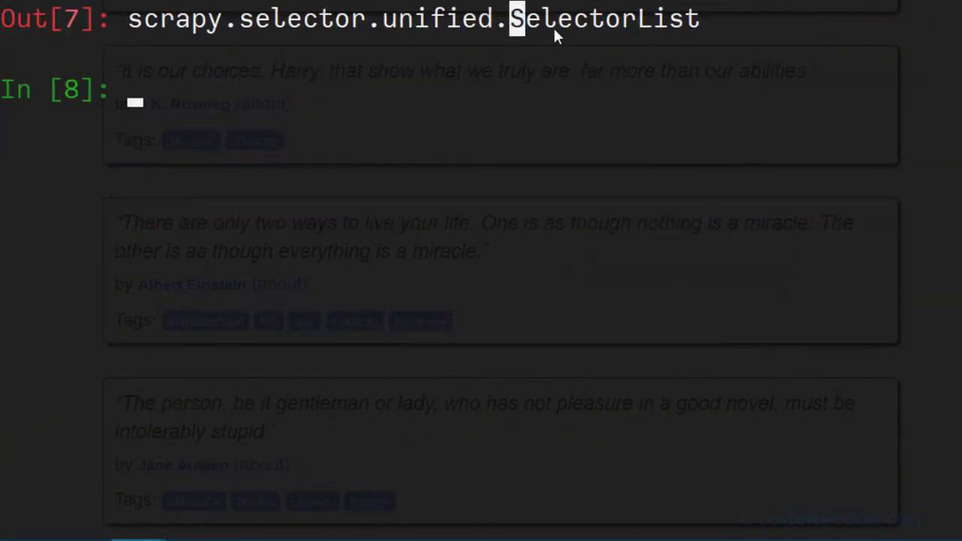
{"action": "double_click", "coordinate": [605, 18]}
{"action": "type", "text": "for quote iquotes"}
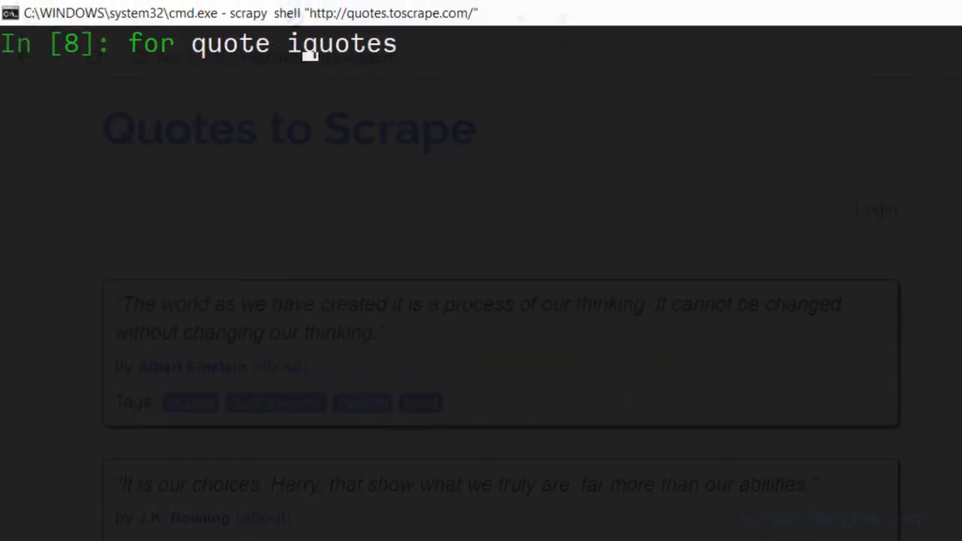
- Type a loop over quotes printing quote.css('.author::text').get() for each quote
{"action": "type", "text": "in quotes:"}
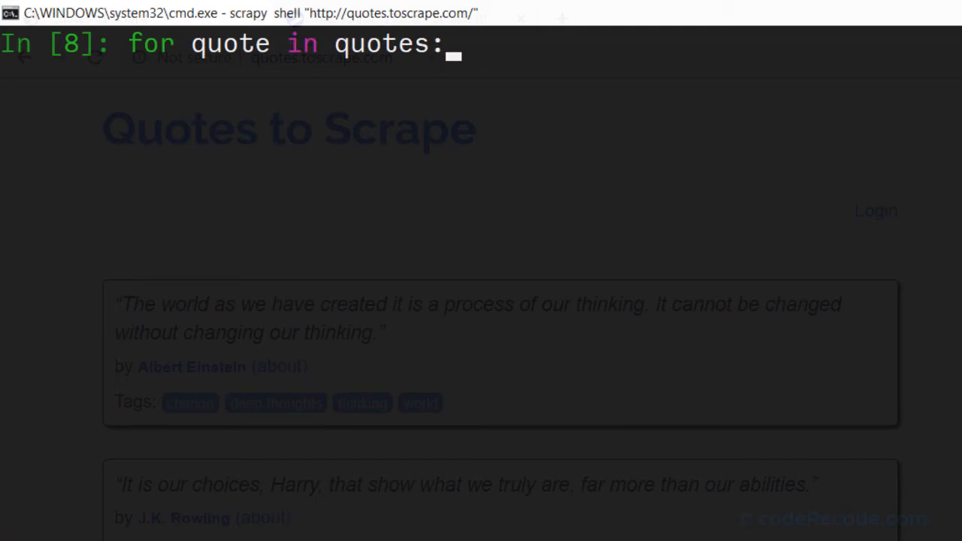
{"action": "type", "text": "quote"}
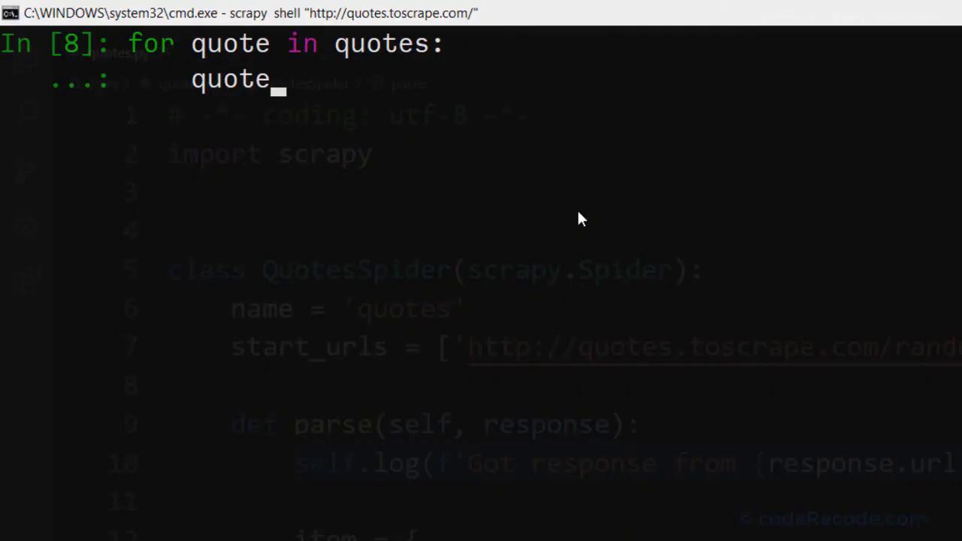
{"action": "type", "text": ".css('.author::text').get()"}
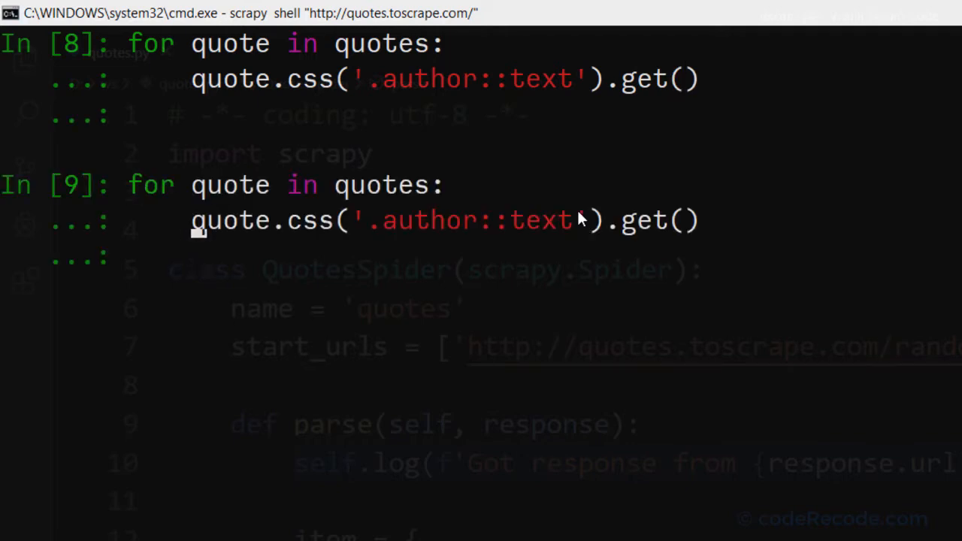
{"action": "type", "text": "print"}
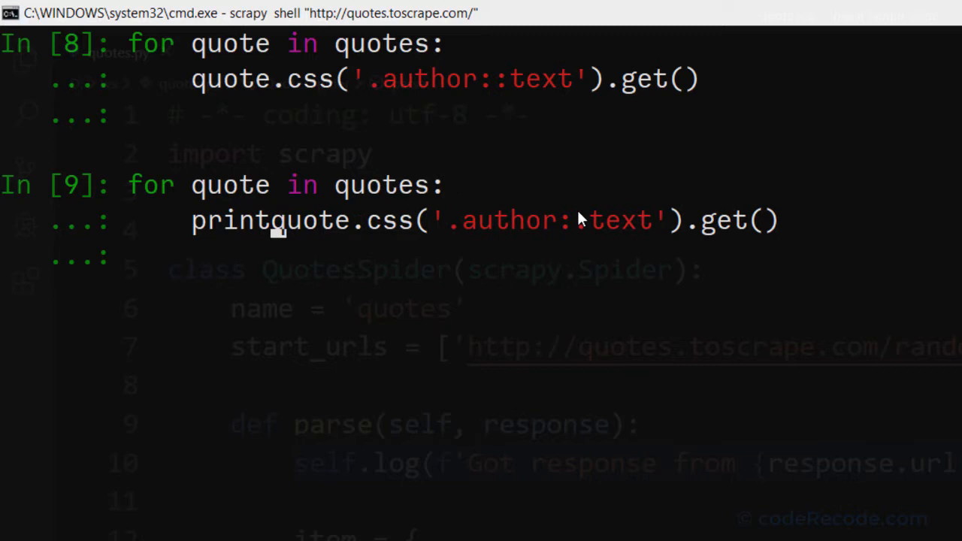
{"action": "key", "text": "Enter"}
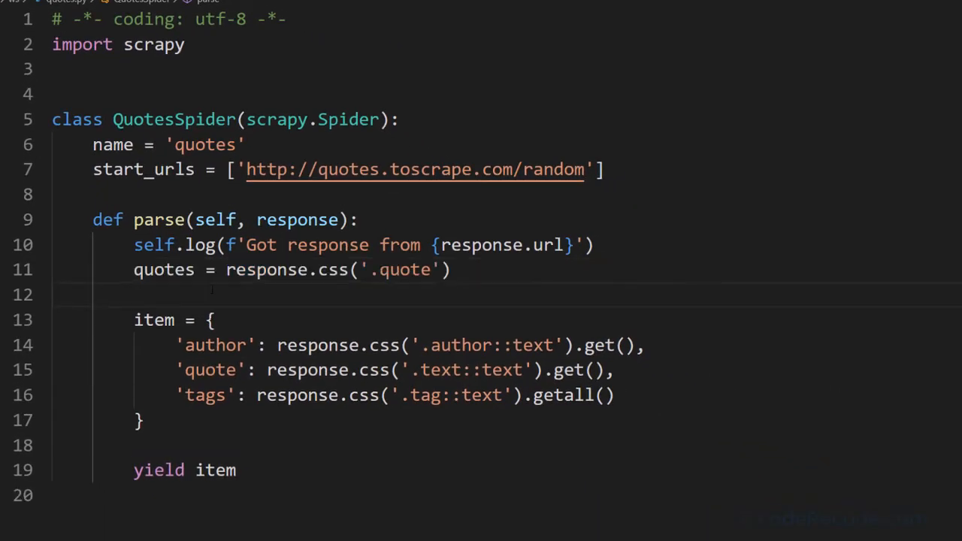
- Add 'for quote in quotes:' in quotes.py and build fields with quote.css instead of response.css
{"action": "type", "text": "for quote"}
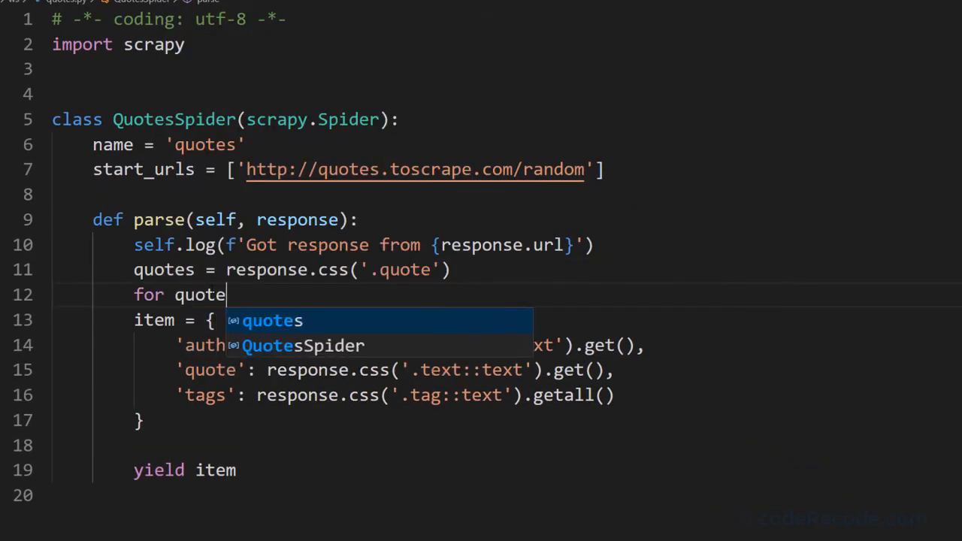
{"action": "type", "text": "in quotes:"}
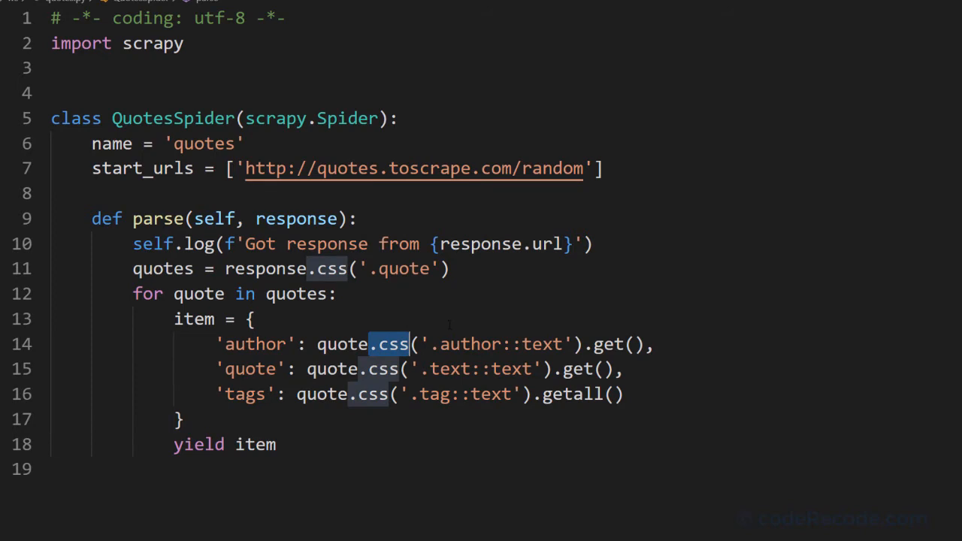
{"action": "double_click", "coordinate": [265, 268]}
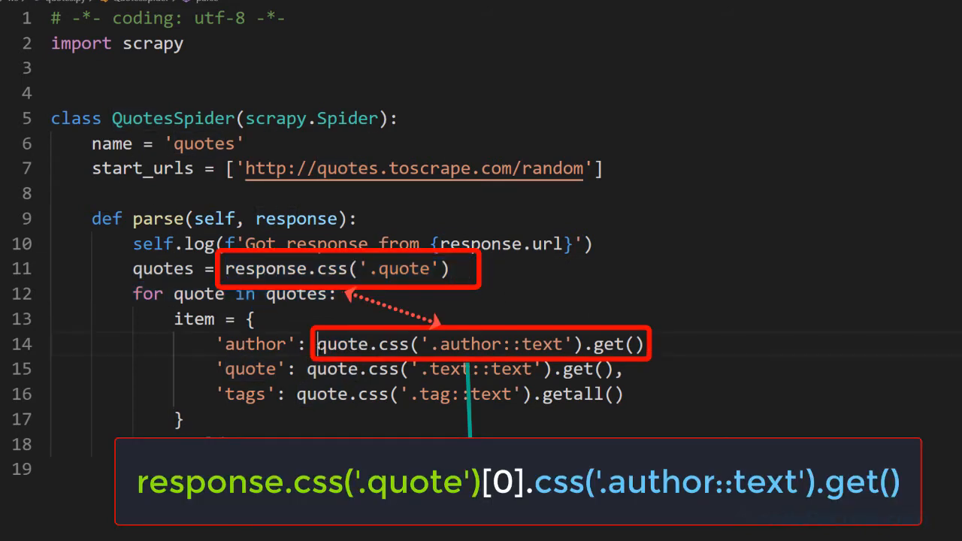
{"action": "left_click_drag", "start_coordinate": [316, 344], "coordinate": [645, 345]}
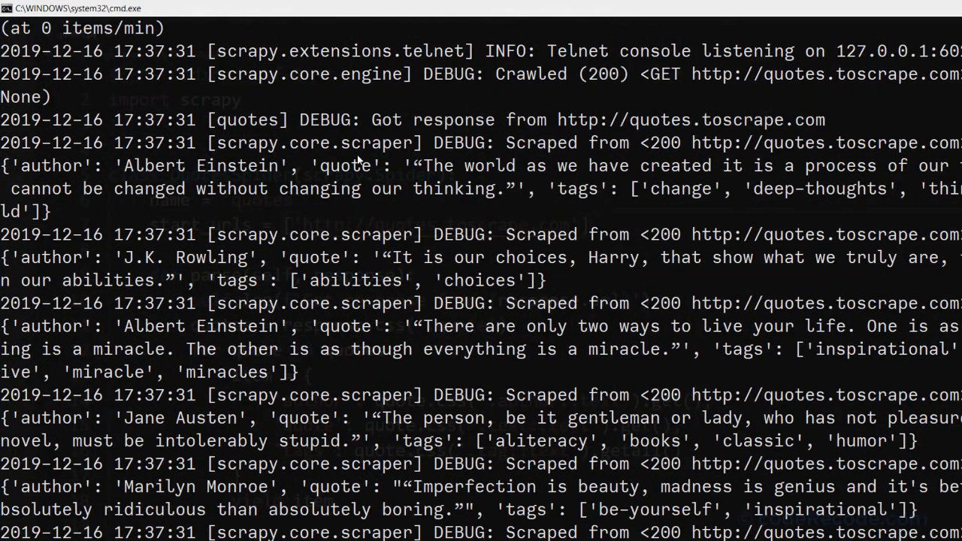
- Run scrapy runspider quotes.py -o all.json, check 10 items scraped, and open it in VS Code
{"action": "scroll", "scroll_direction": "down", "scroll_amount": 3}
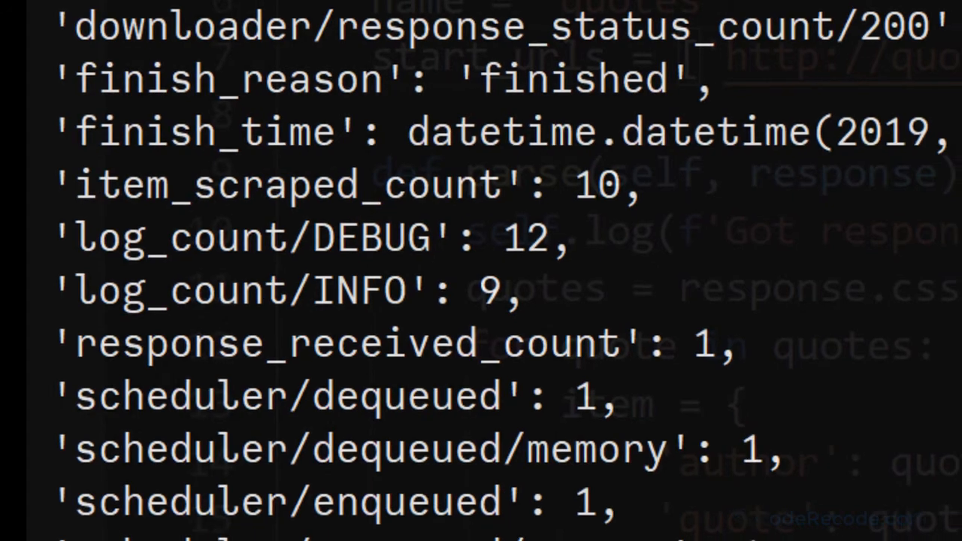
{"action": "scroll", "scroll_direction": "down", "scroll_amount": 3}
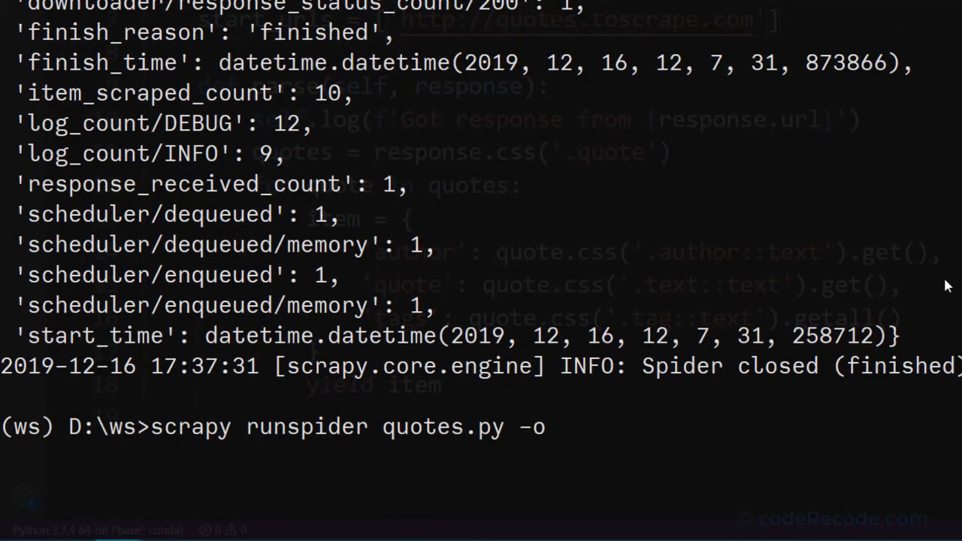
{"action": "type", "text": "all.jo"}
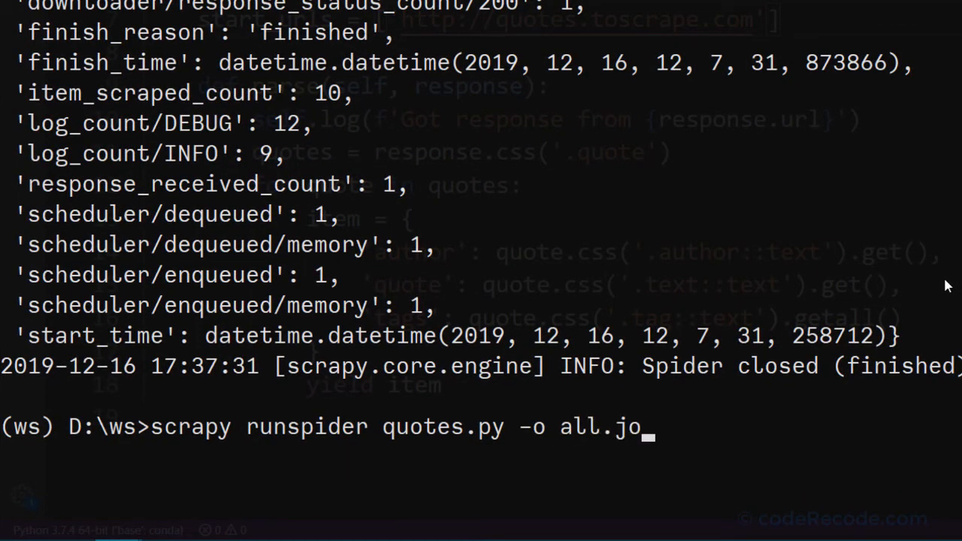
{"action": "type", "text": "son"}
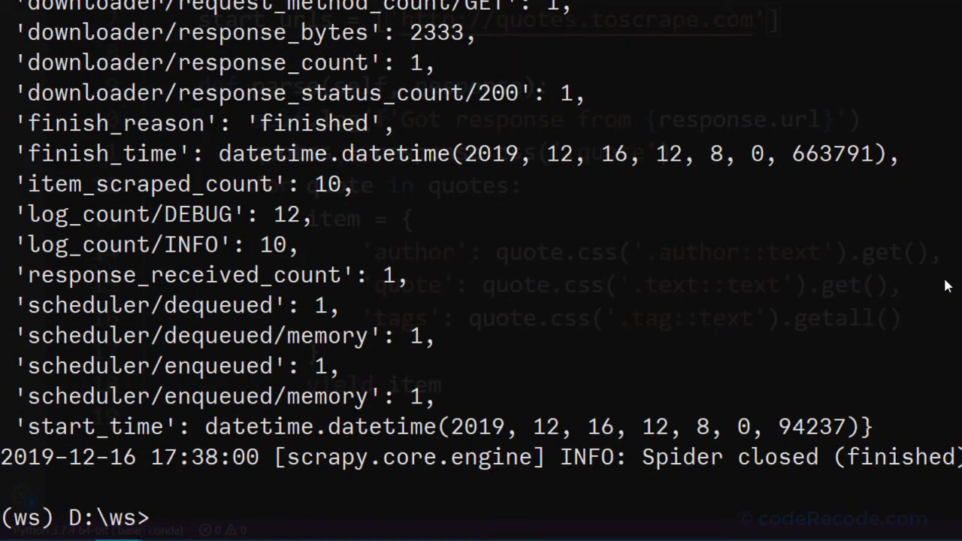
{"action": "type", "text": "code all.json"}
{"action": "type", "text": ">for"}
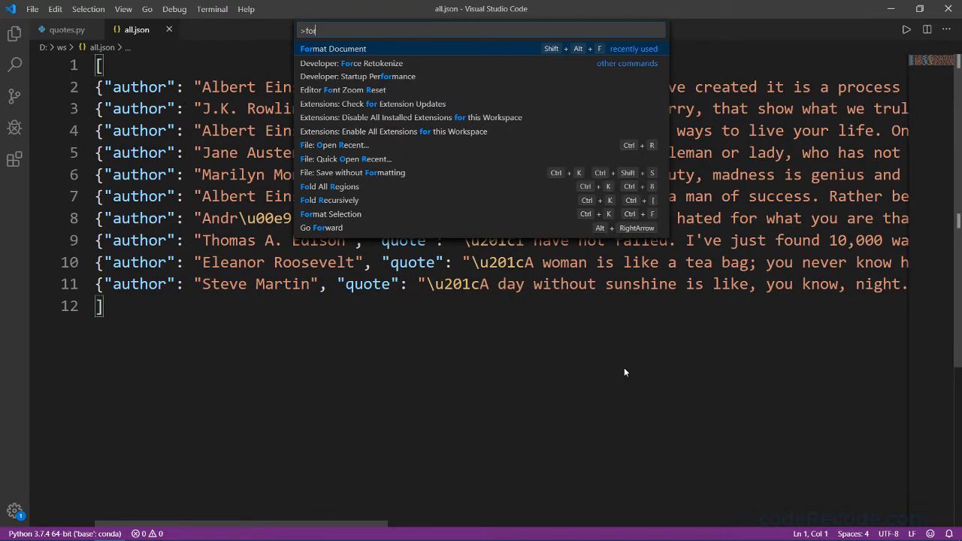
- Apply Format Document to all.json for indented author, quote and tags entries
{"action": "left_click", "coordinate": [333, 48]}
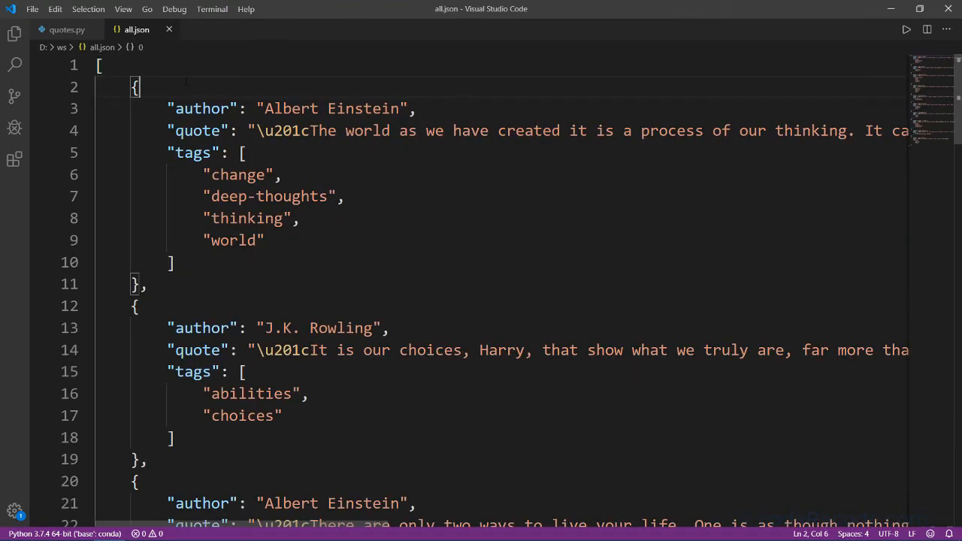
{"action": "left_click_drag", "start_coordinate": [136, 86], "coordinate": [146, 284]}
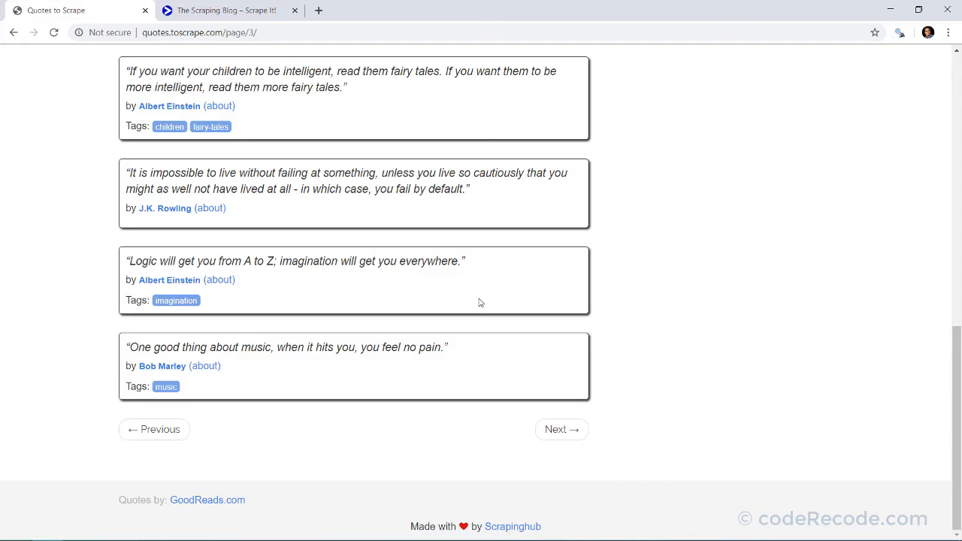
{"action": "mouse_move", "coordinate": [226, 9]}
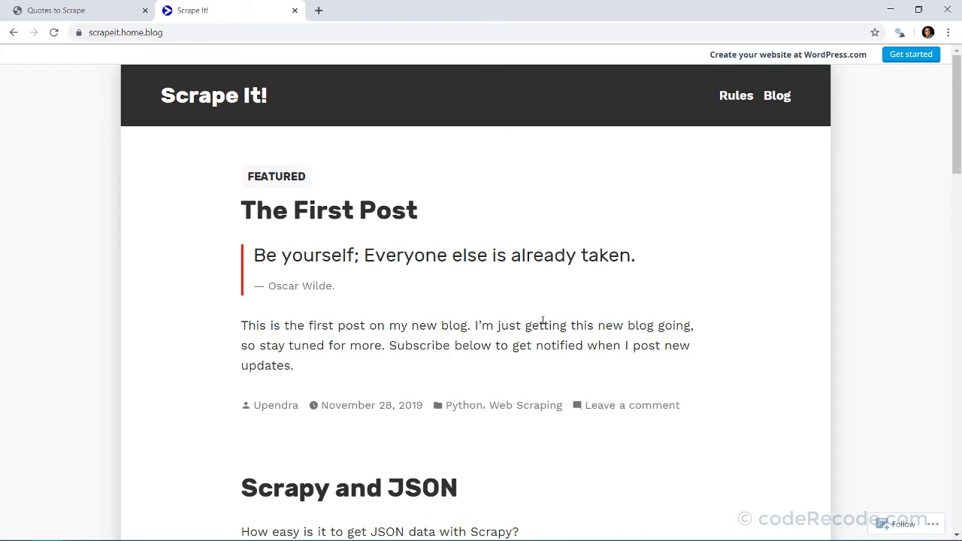
{"action": "mouse_move", "coordinate": [328, 209]}
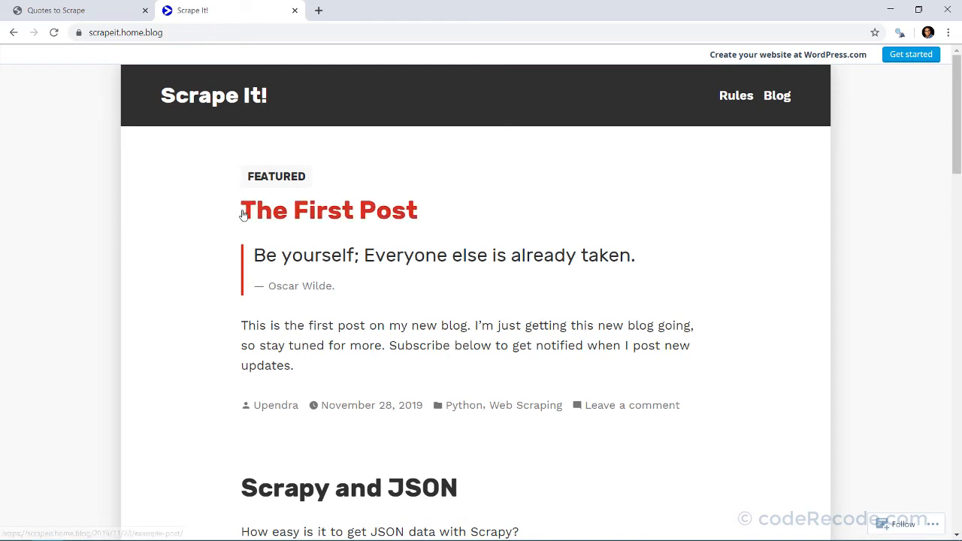
- Select the first Scrape It! post's paragraph, then scroll down to the Introduce Yourself post
{"action": "double_click", "coordinate": [329, 210]}
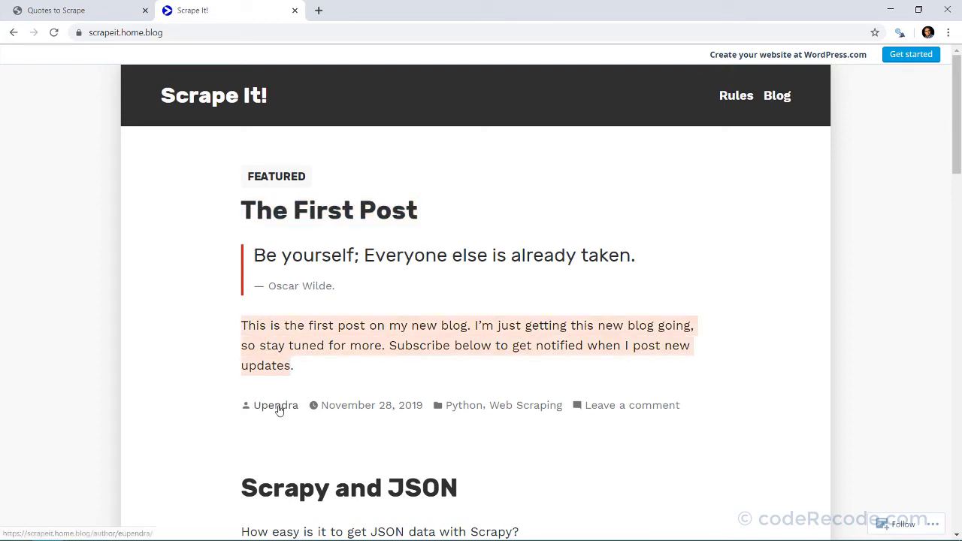
{"action": "mouse_move", "coordinate": [353, 412]}
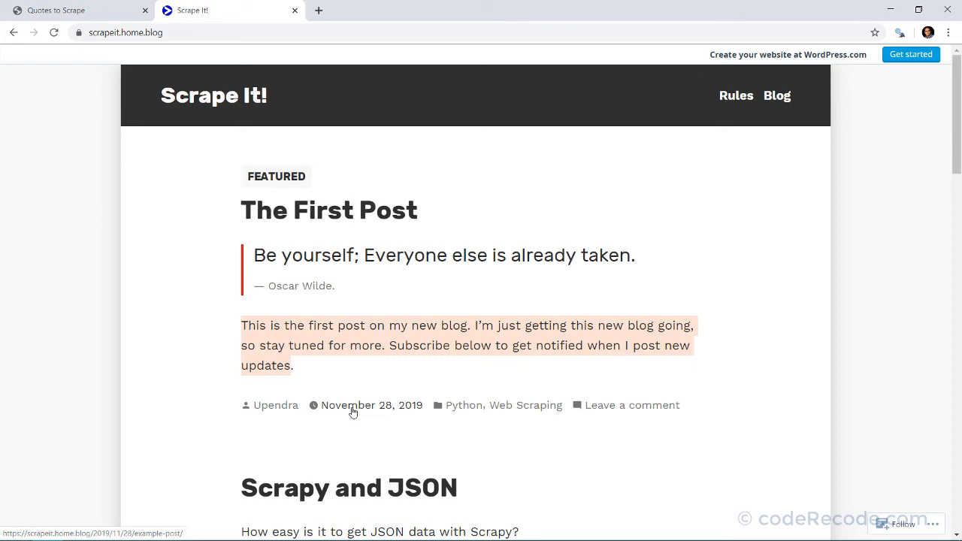
{"action": "mouse_move", "coordinate": [525, 405]}
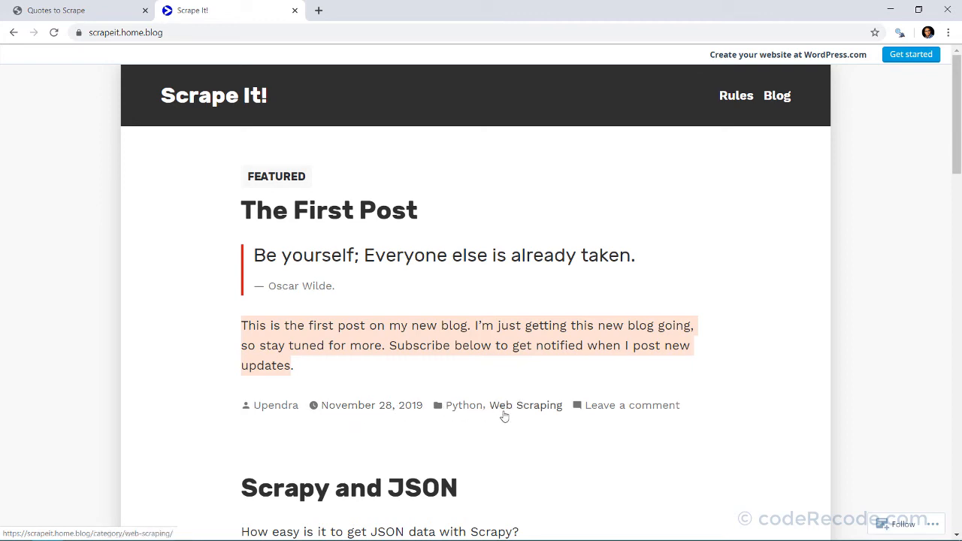
{"action": "scroll", "scroll_direction": "down", "scroll_amount": 3}
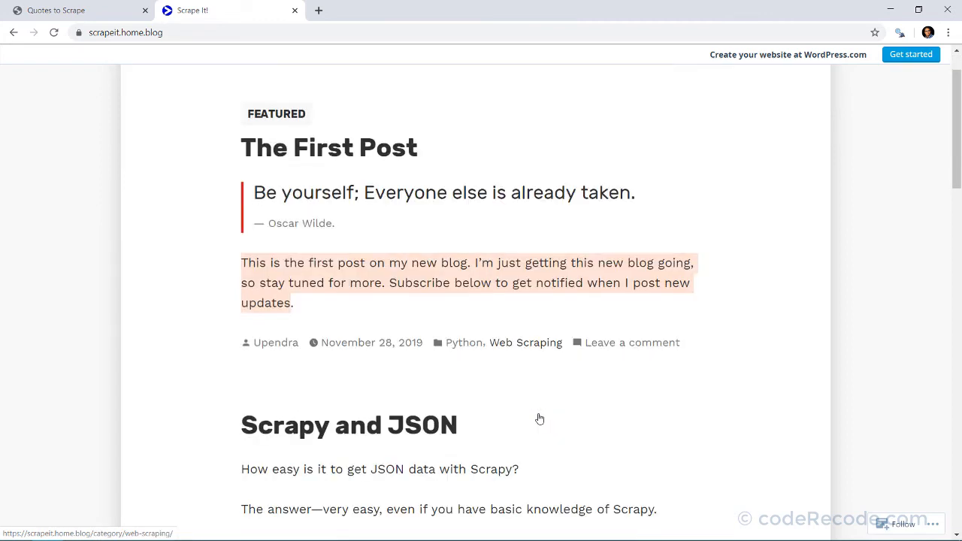
{"action": "scroll", "scroll_direction": "down", "scroll_amount": 3}
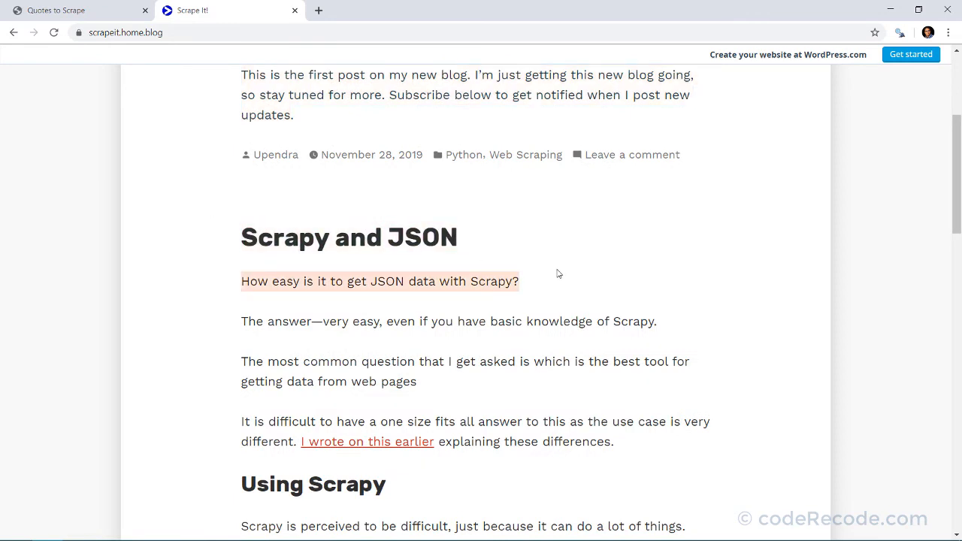
{"action": "scroll", "scroll_direction": "down", "scroll_amount": 3}
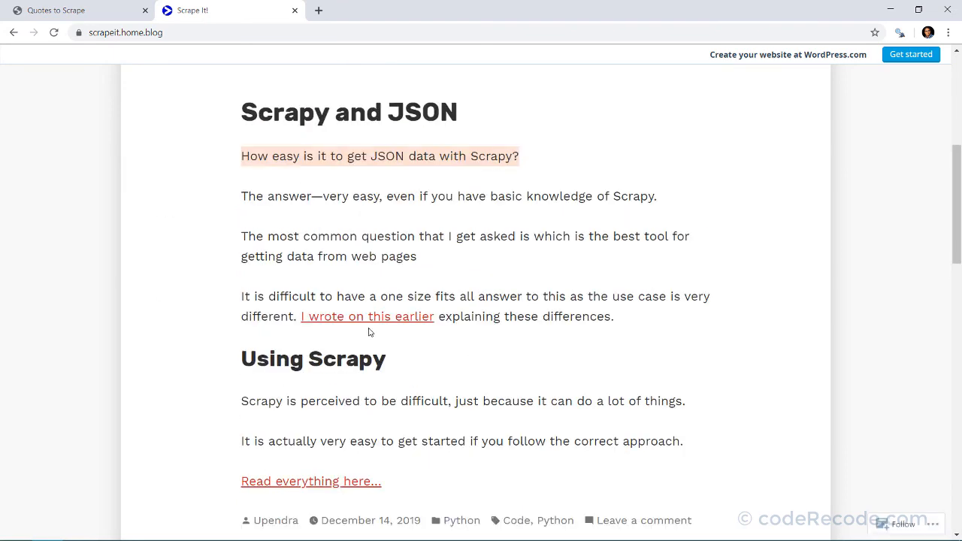
{"action": "scroll", "scroll_direction": "down", "scroll_amount": 3}
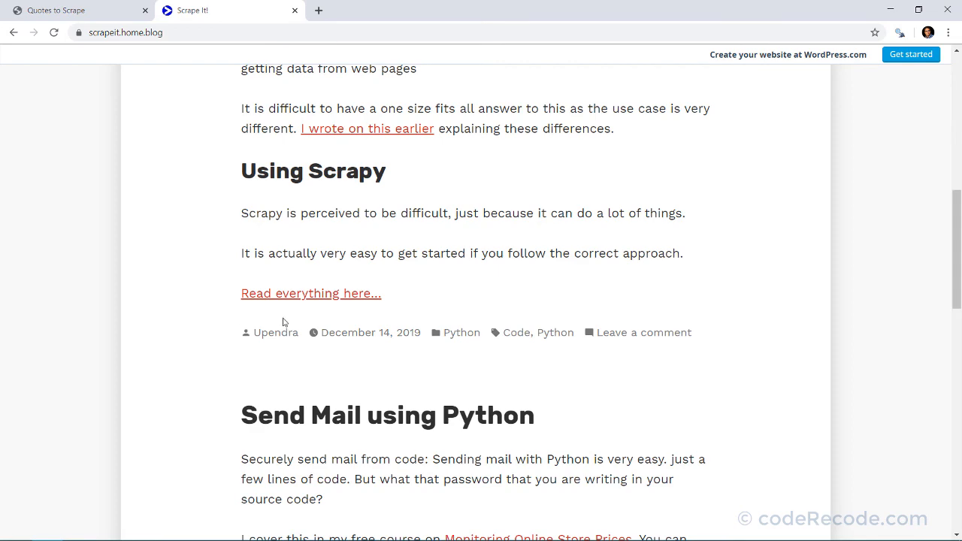
{"action": "mouse_move", "coordinate": [462, 332]}
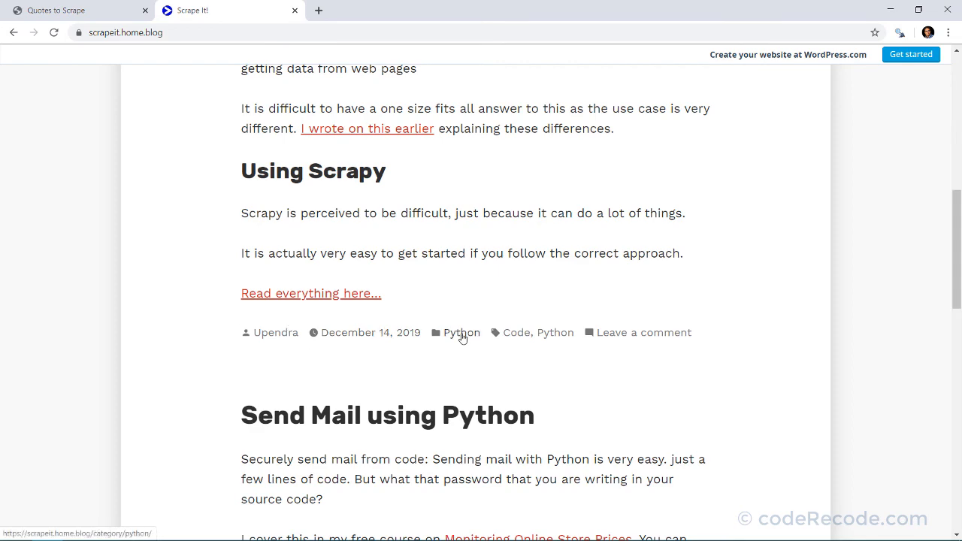
{"action": "mouse_move", "coordinate": [516, 332]}
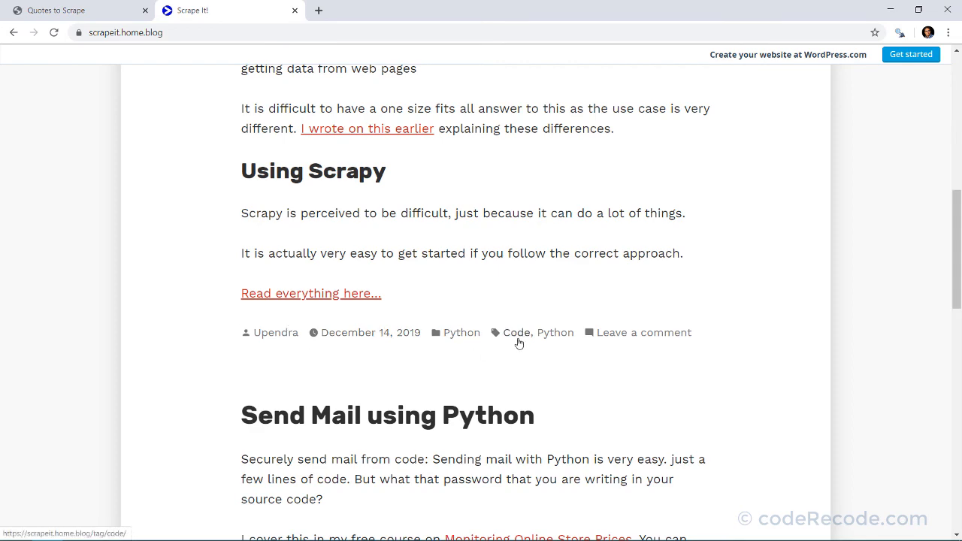
{"action": "scroll", "scroll_direction": "down", "scroll_amount": 3}
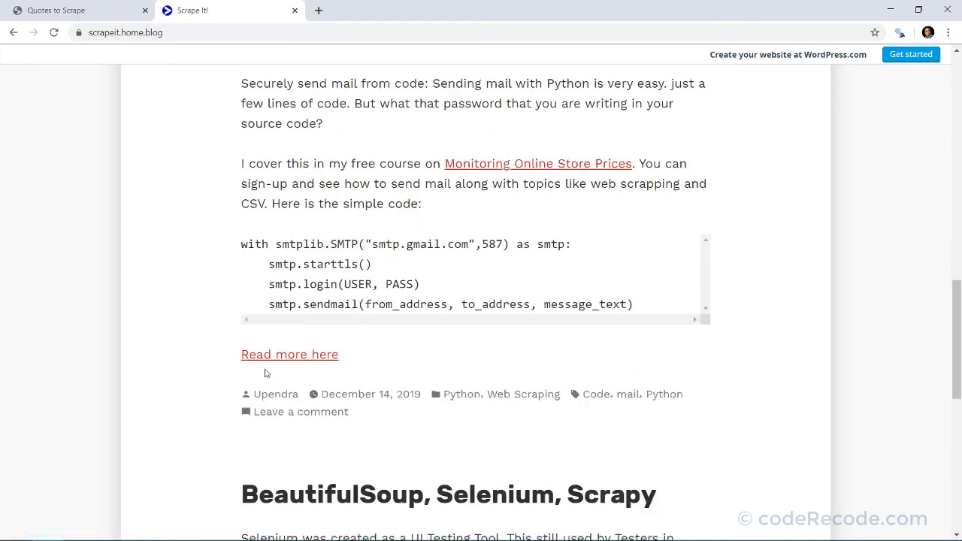
{"action": "scroll", "scroll_direction": "down", "scroll_amount": 3}
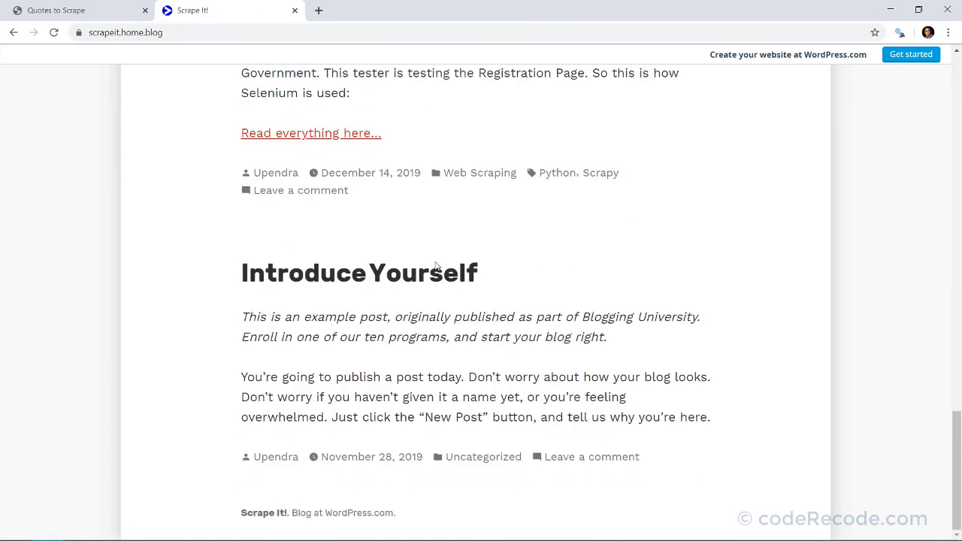
{"action": "mouse_move", "coordinate": [359, 272]}
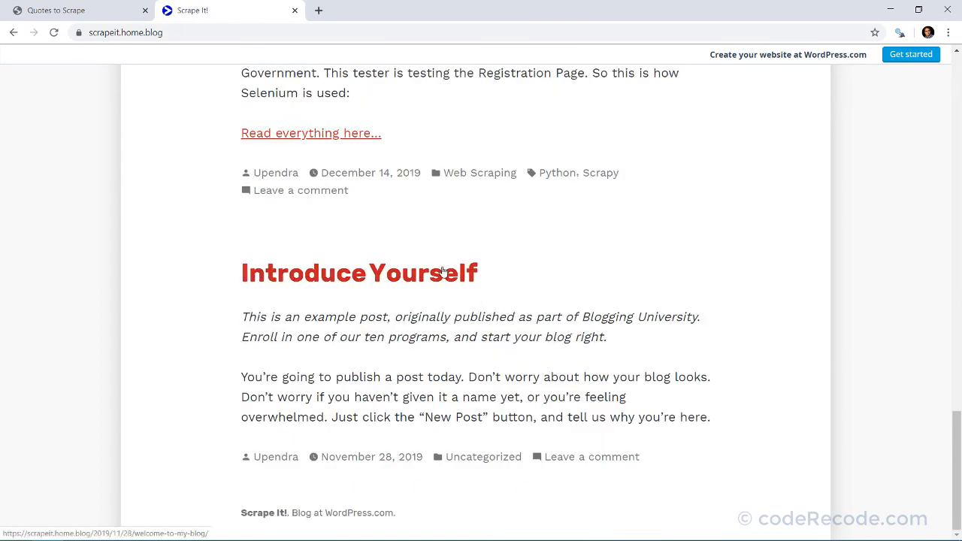